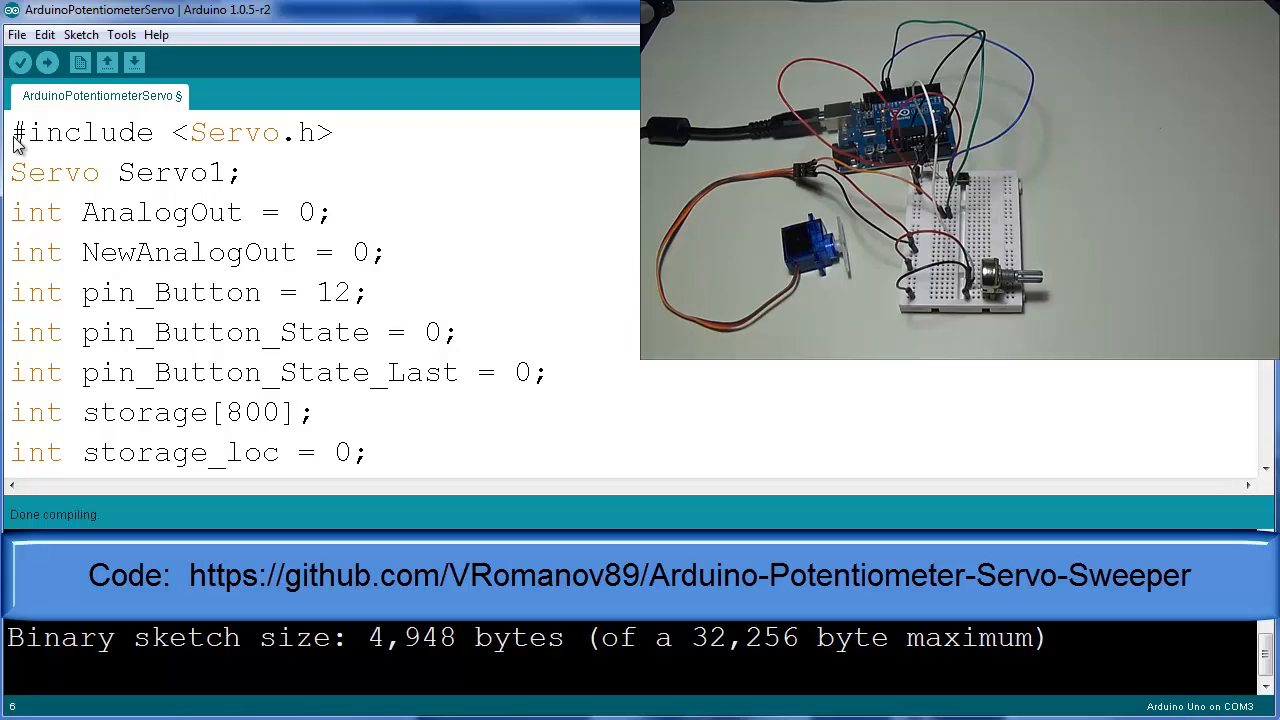
Scroll down through the sketch to the recording == 1 block's storage_loc < 1000 condition.
{"action": "scroll", "scroll_direction": "down", "scroll_amount": 3}
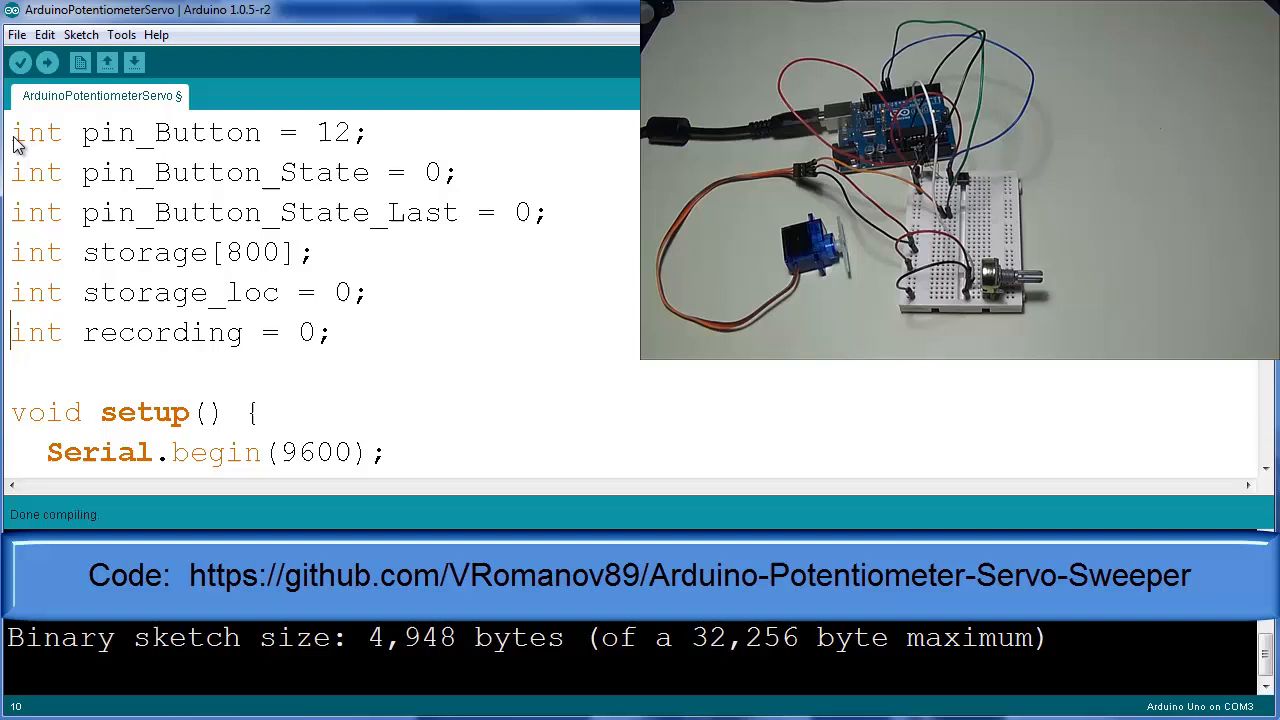
{"action": "scroll", "scroll_direction": "down", "scroll_amount": 3}
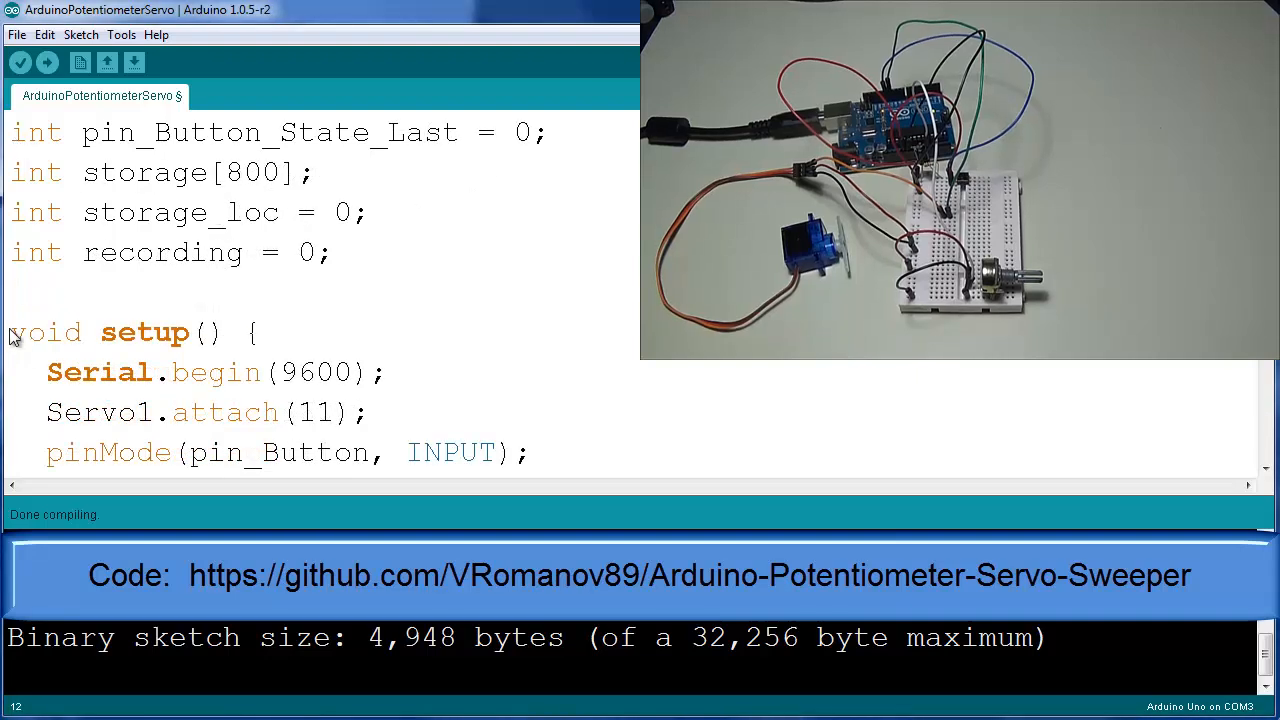
{"action": "scroll", "scroll_direction": "down", "scroll_amount": 3}
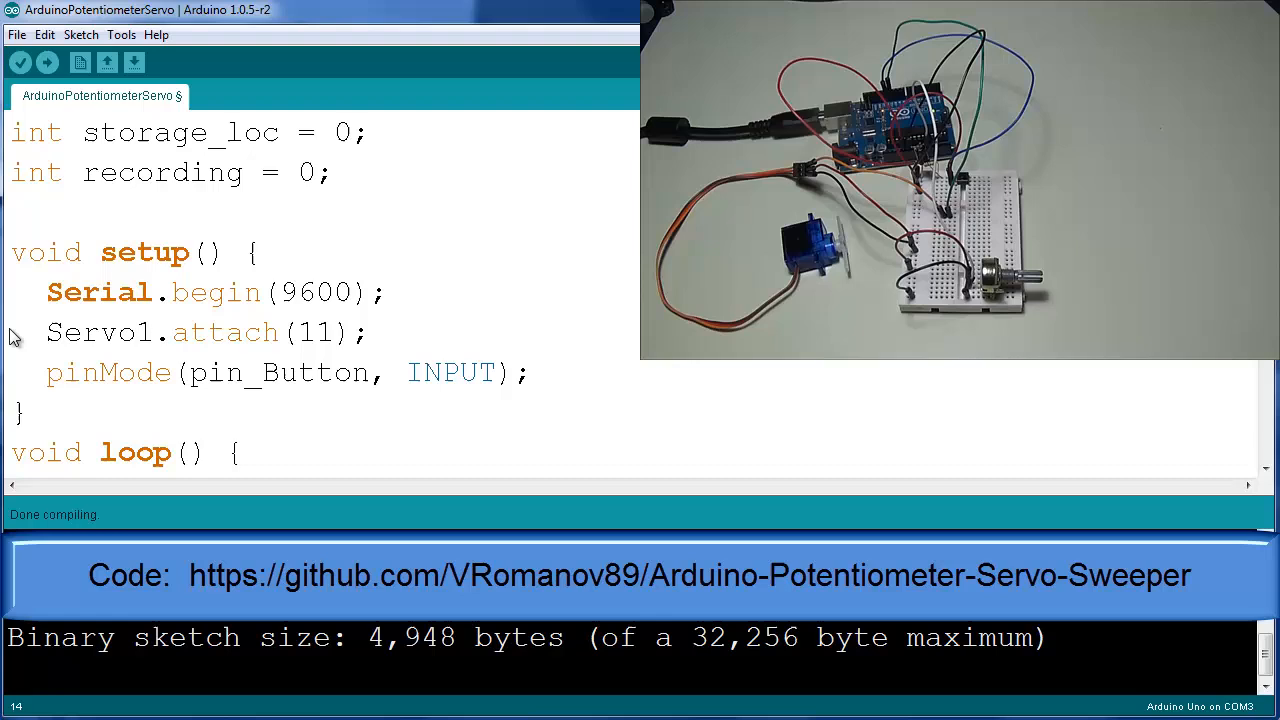
{"action": "scroll", "scroll_direction": "down", "scroll_amount": 3}
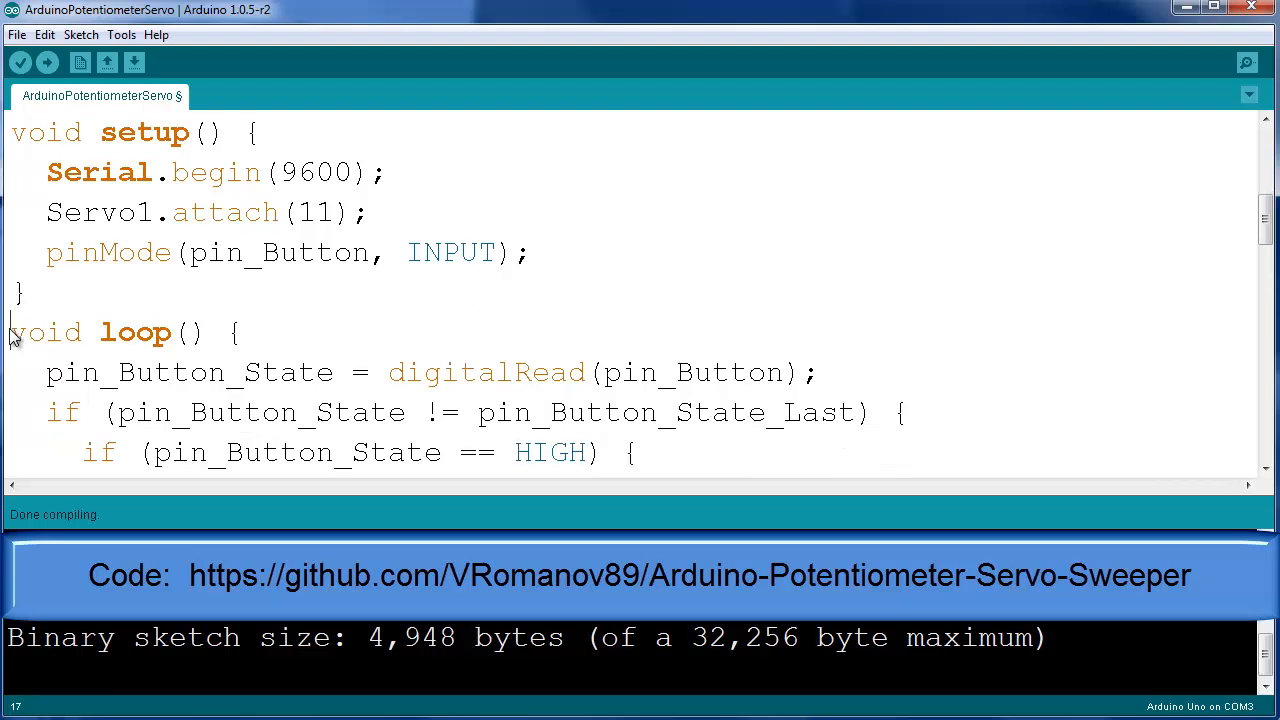
{"action": "scroll", "scroll_direction": "down", "scroll_amount": 3}
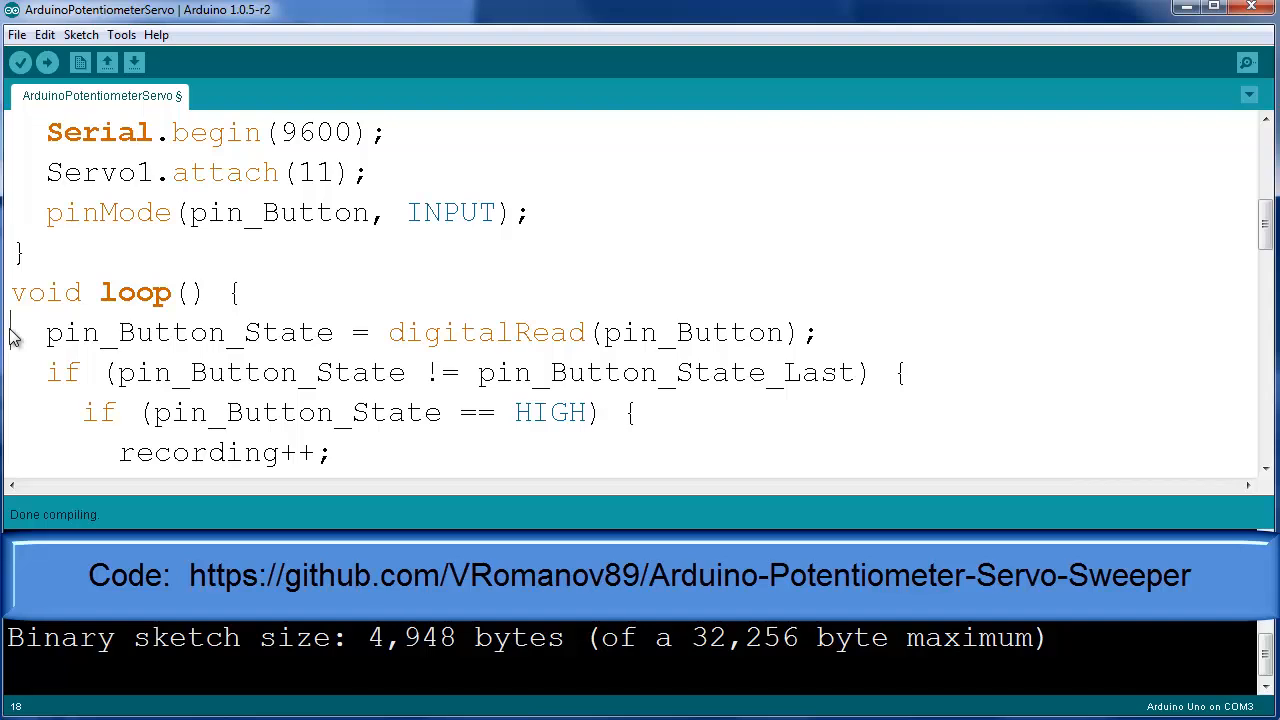
{"action": "scroll", "scroll_direction": "down", "scroll_amount": 3}
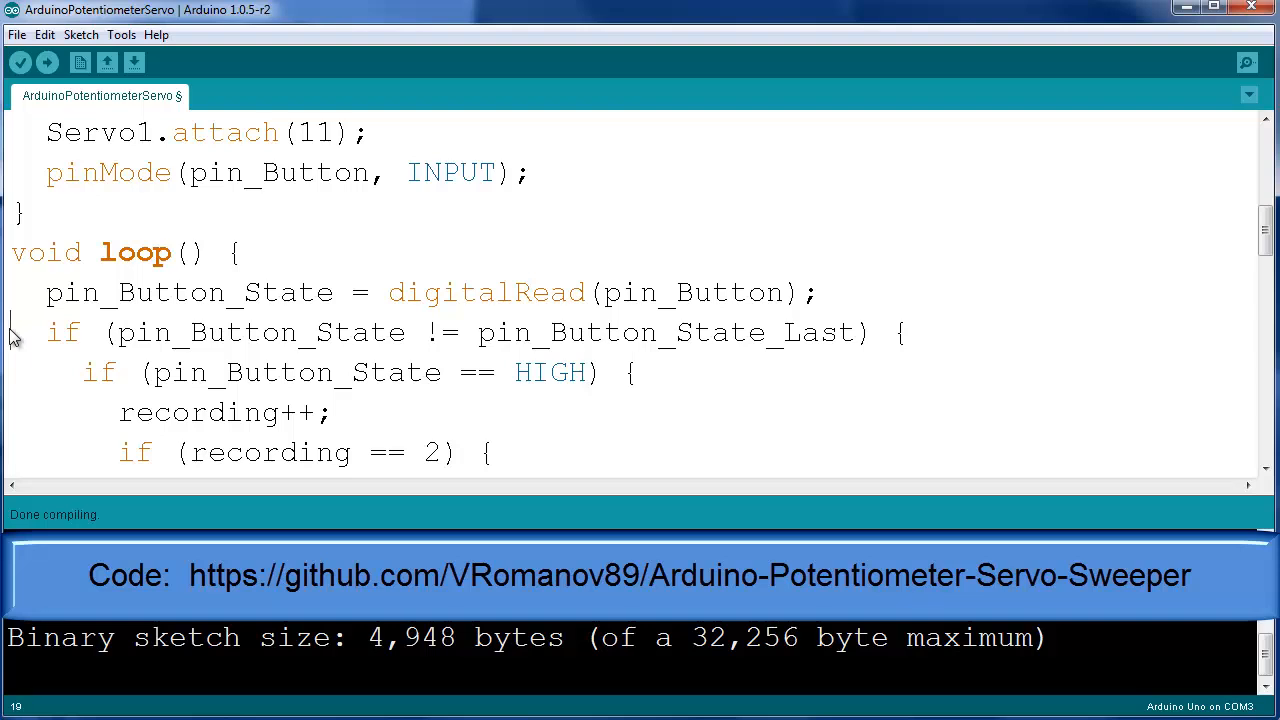
{"action": "scroll", "scroll_direction": "down", "scroll_amount": 3}
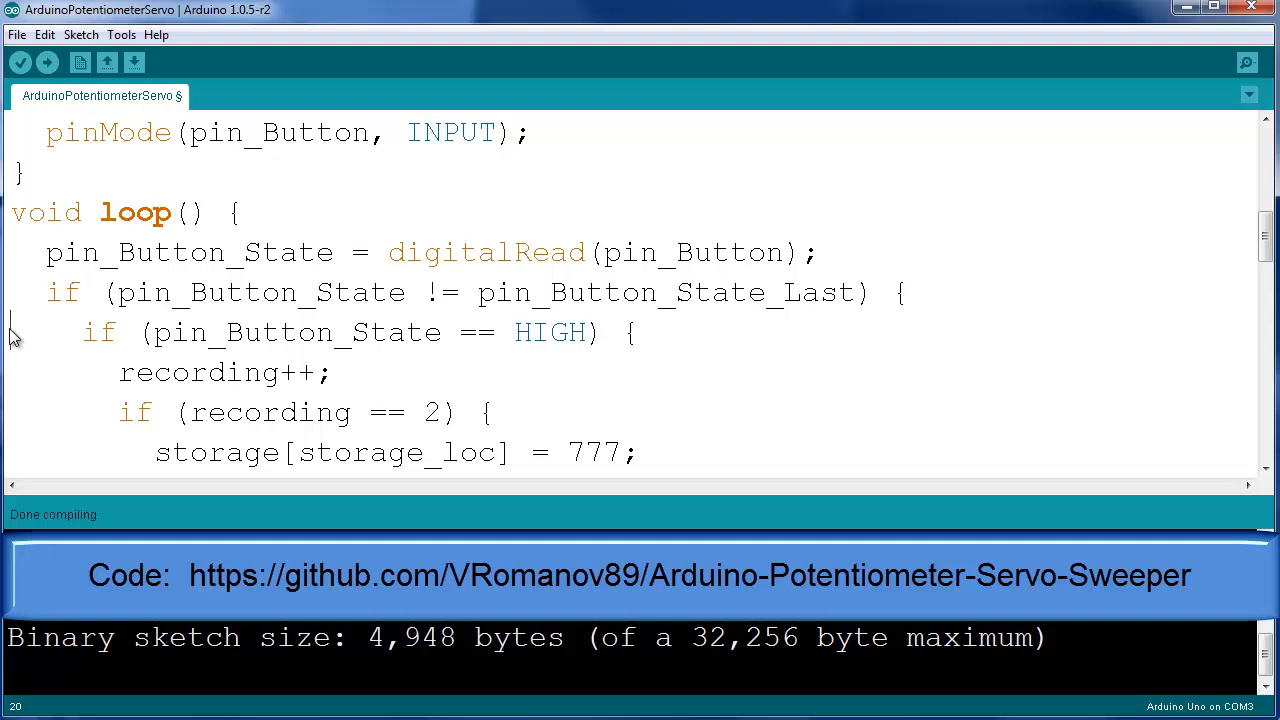
{"action": "scroll", "scroll_direction": "down", "scroll_amount": 3}
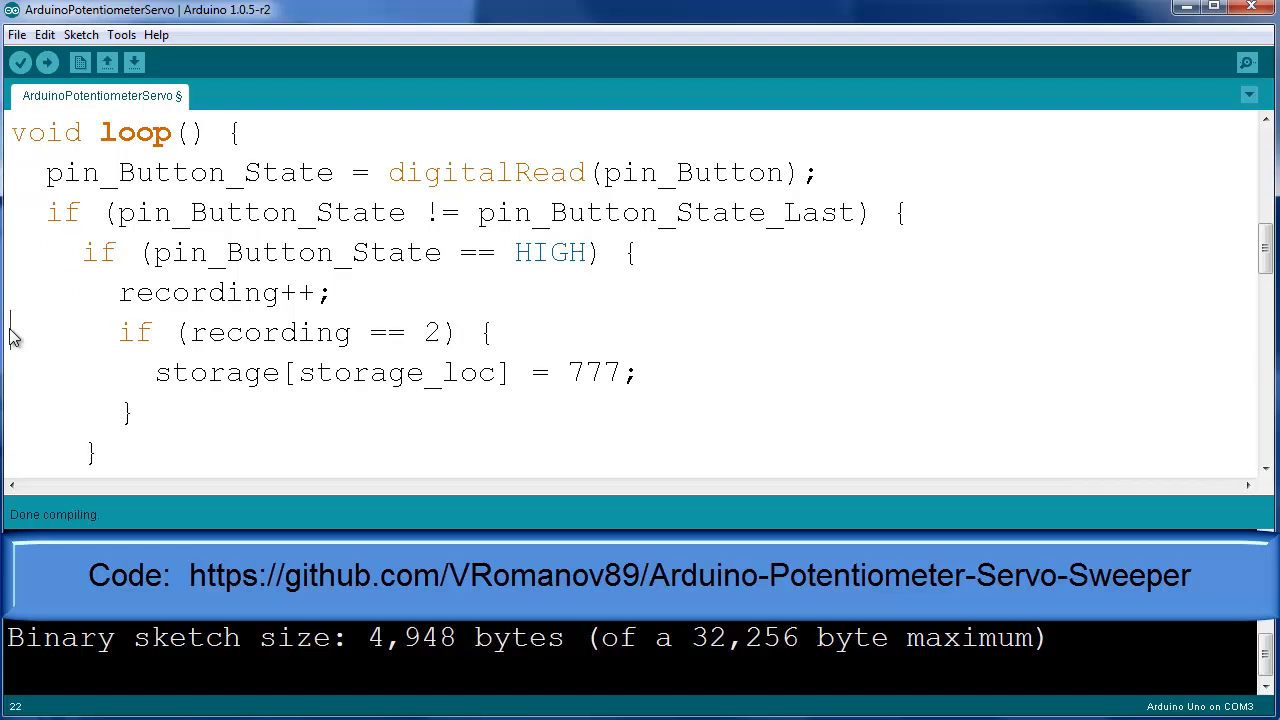
{"action": "scroll", "scroll_direction": "down", "scroll_amount": 3}
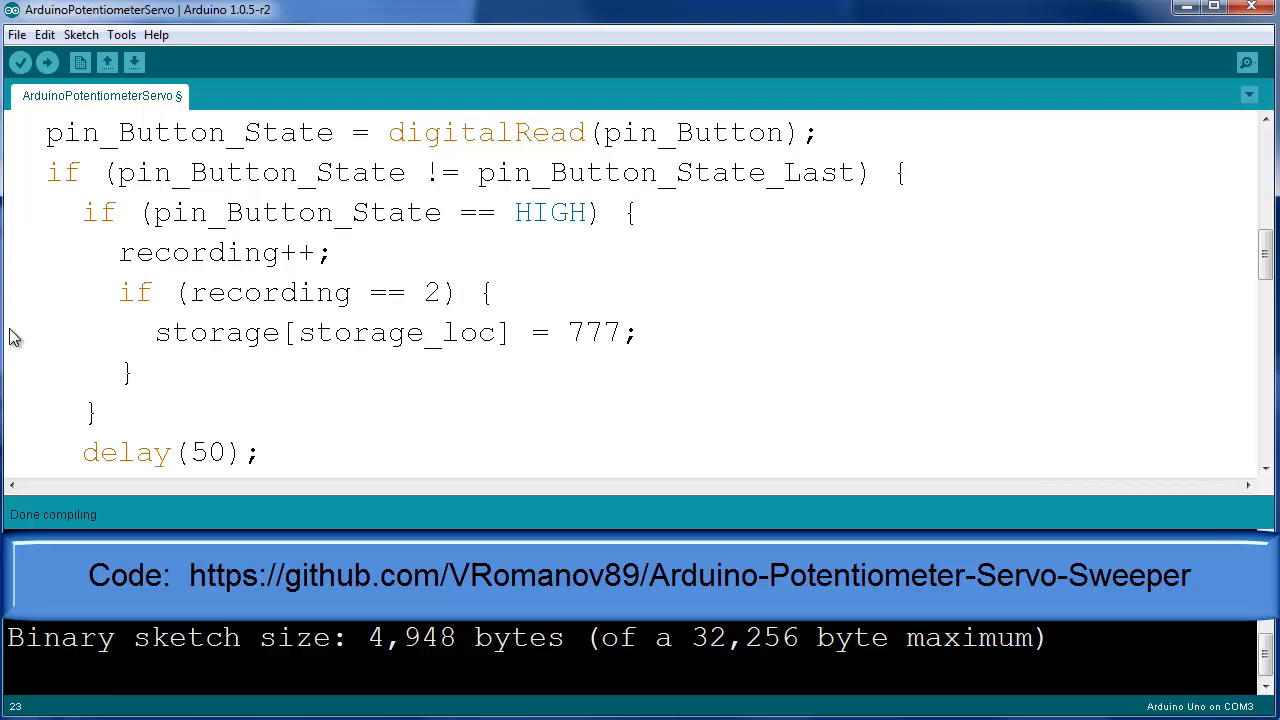
{"action": "scroll", "scroll_direction": "down", "scroll_amount": 3}
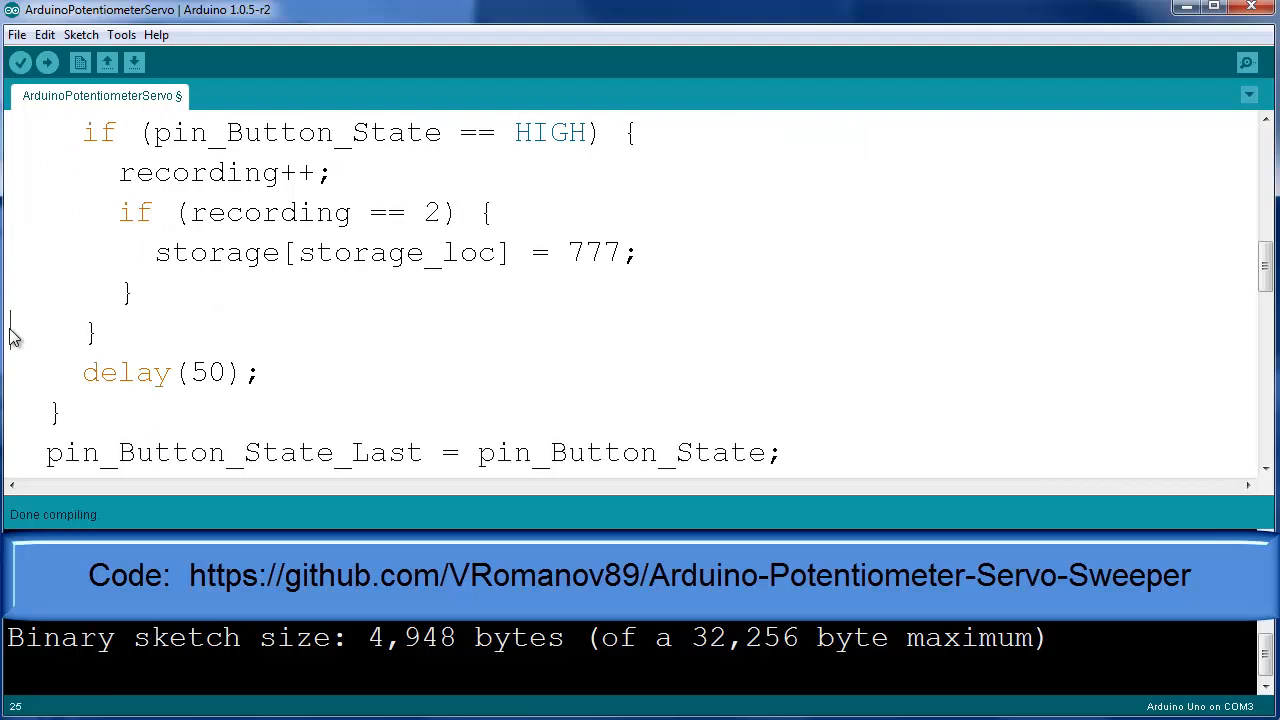
{"action": "scroll", "scroll_direction": "down", "scroll_amount": 3}
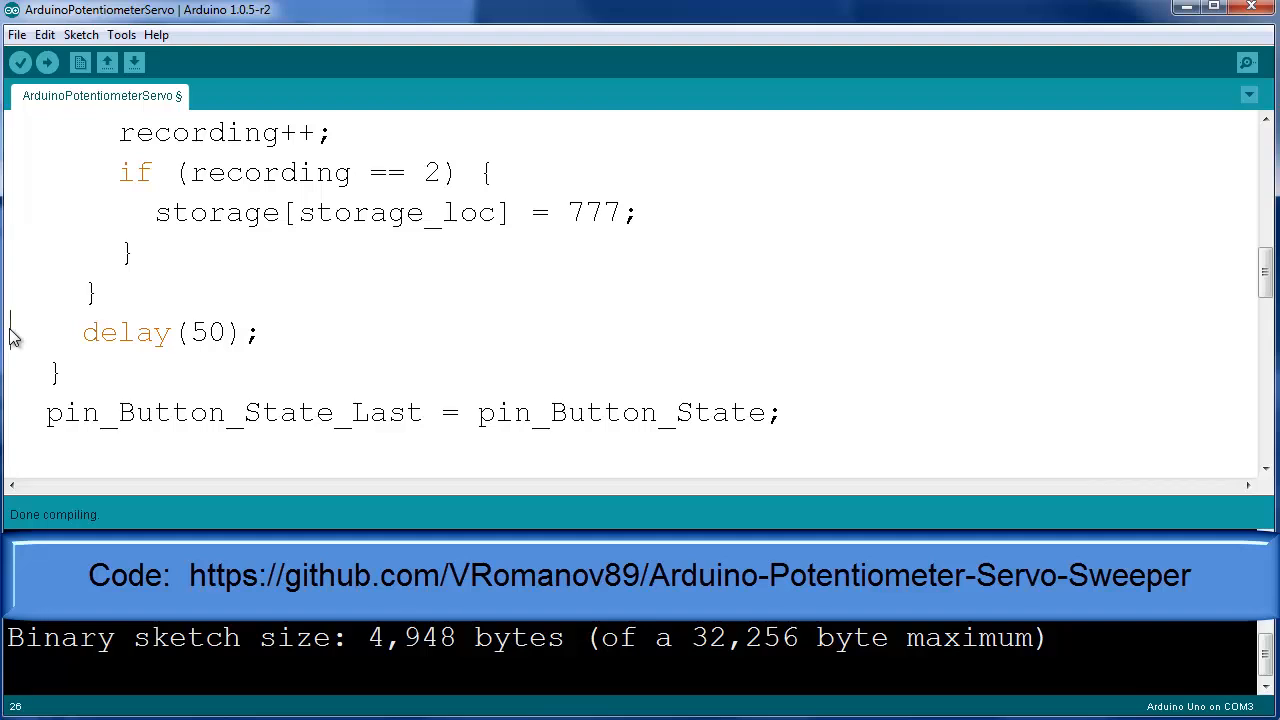
{"action": "scroll", "scroll_direction": "down", "scroll_amount": 3}
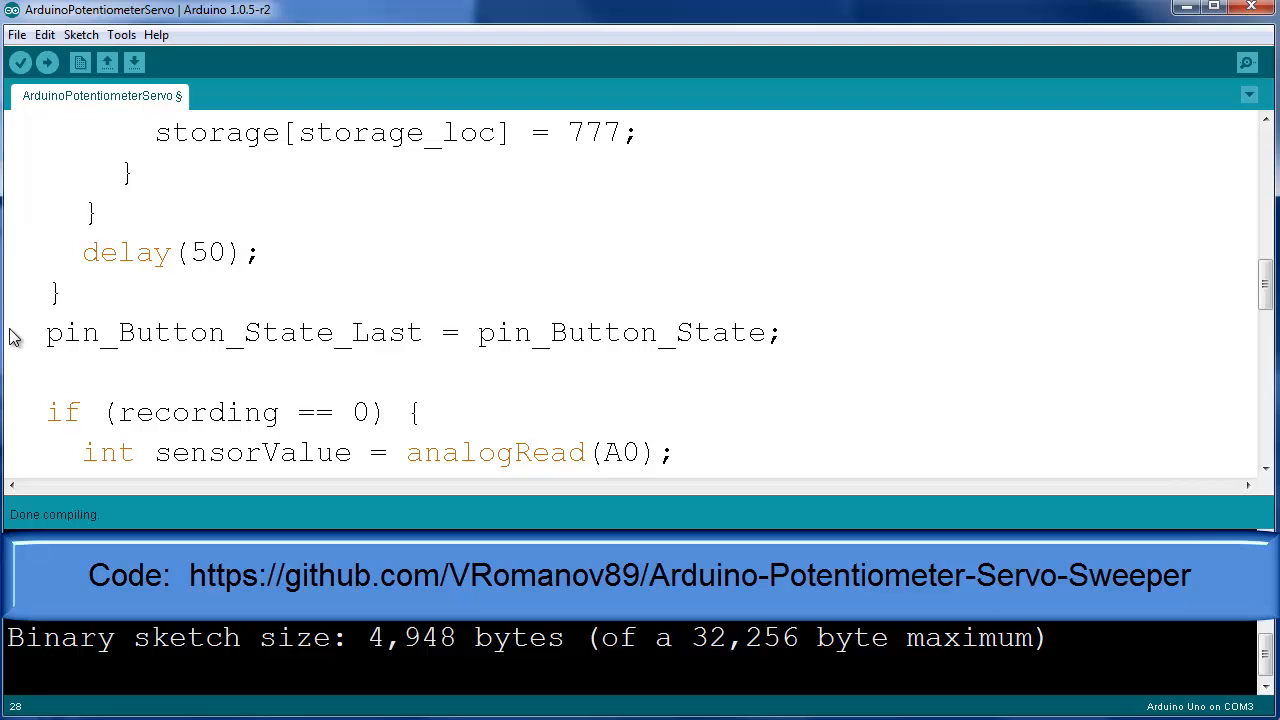
{"action": "scroll", "scroll_direction": "down", "scroll_amount": 3}
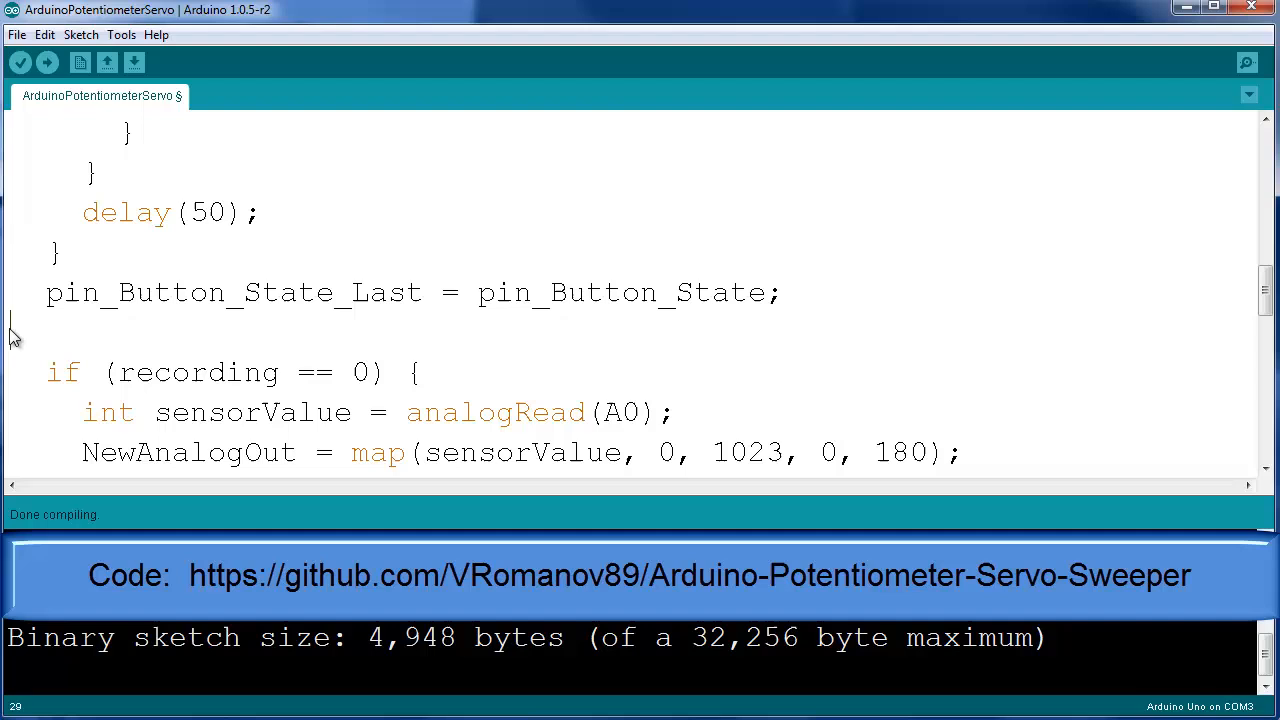
{"action": "scroll", "scroll_direction": "down", "scroll_amount": 3}
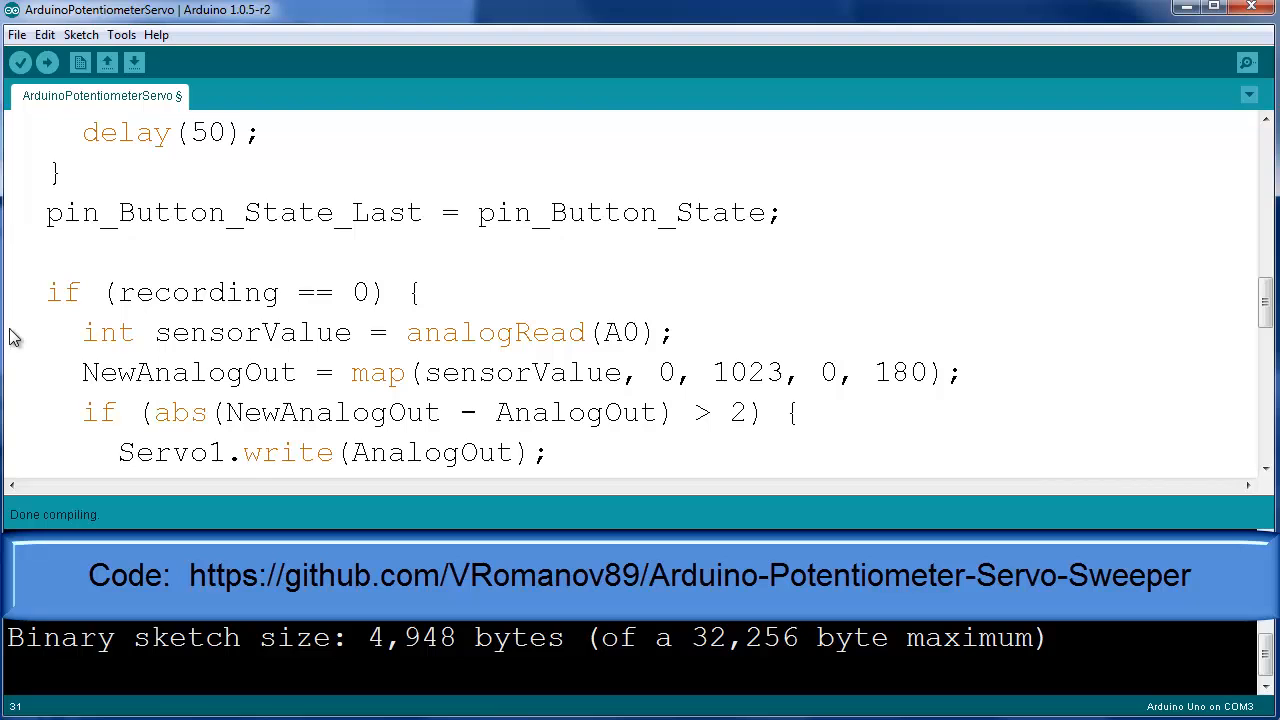
{"action": "scroll", "scroll_direction": "down", "scroll_amount": 3}
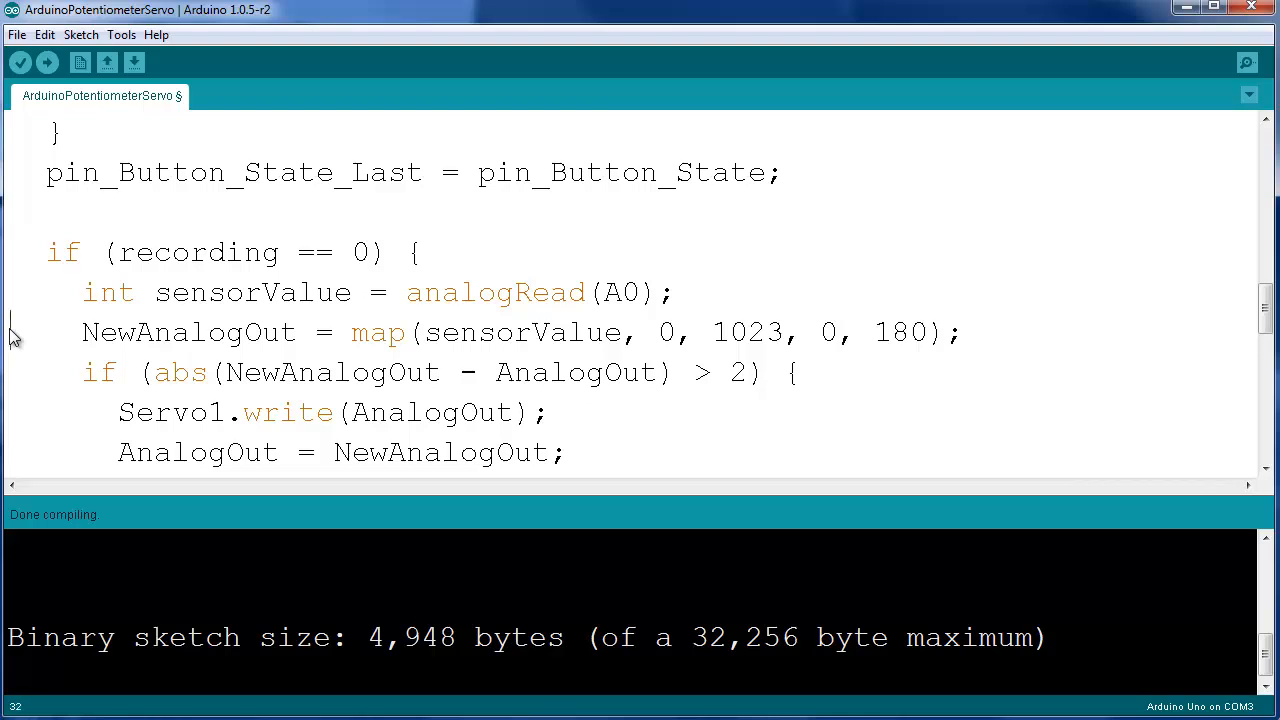
{"action": "scroll", "scroll_direction": "down", "scroll_amount": 3}
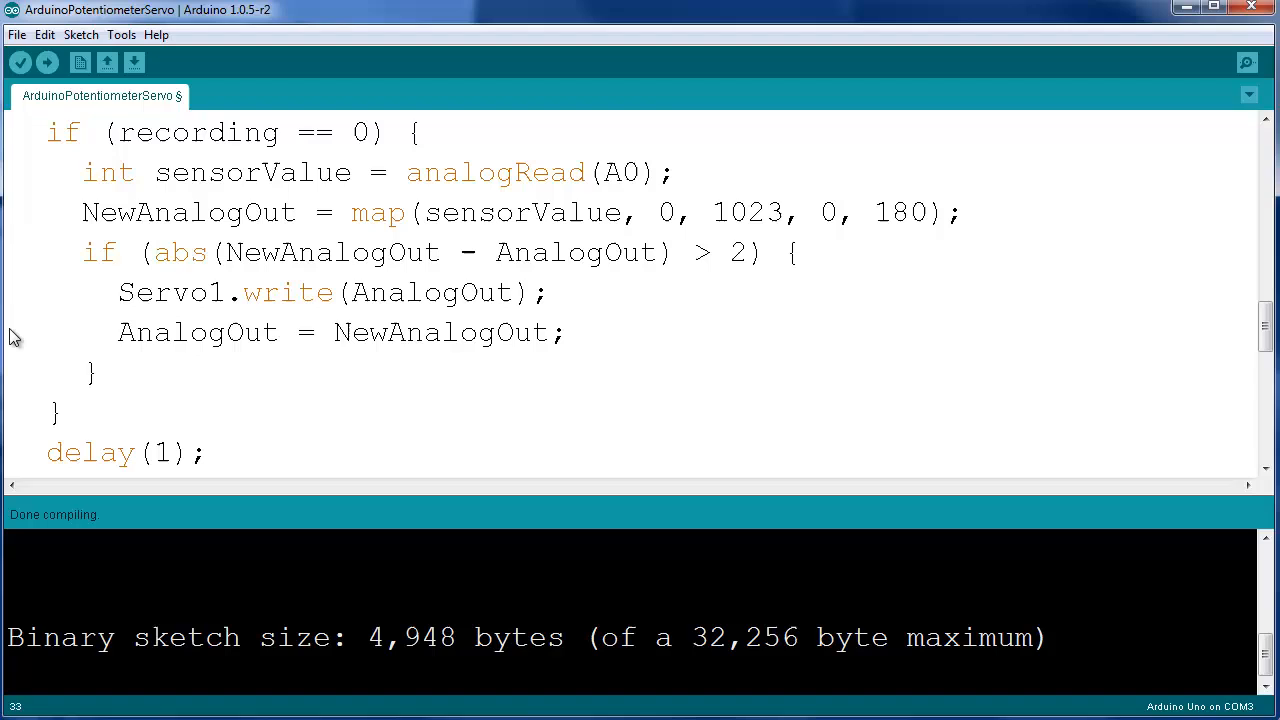
{"action": "scroll", "scroll_direction": "down", "scroll_amount": 3}
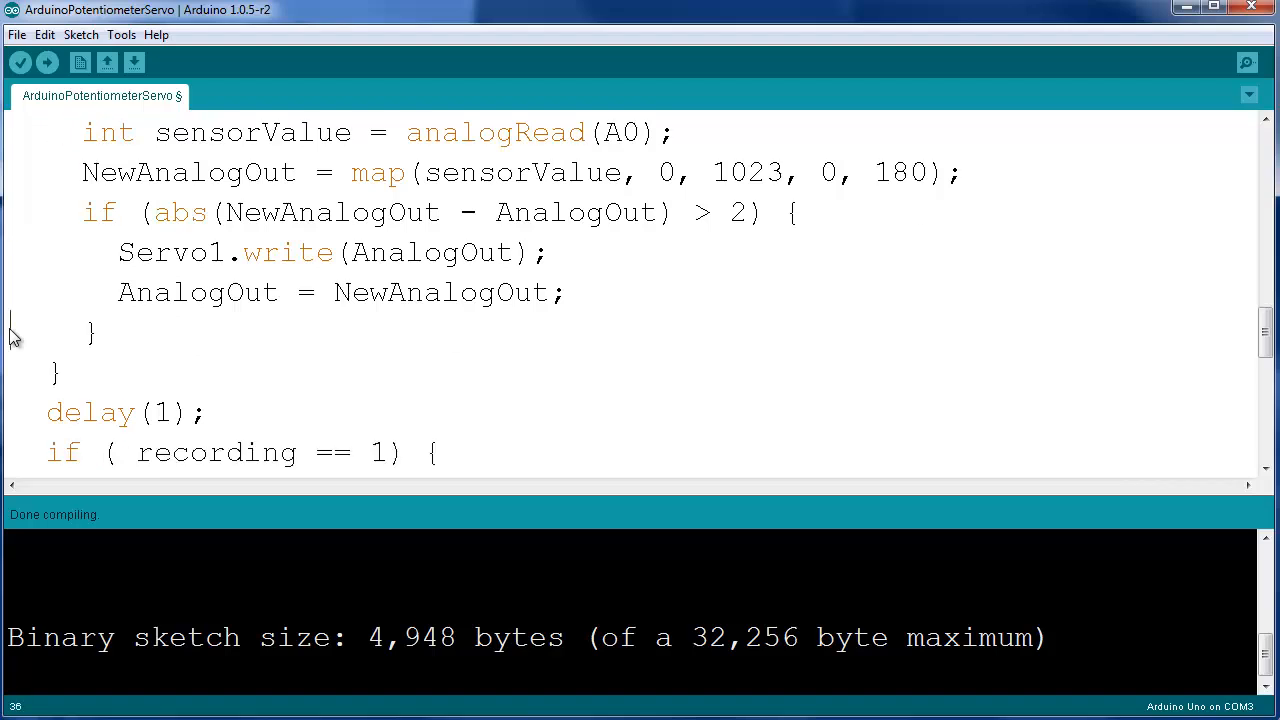
{"action": "scroll", "scroll_direction": "down", "scroll_amount": 3}
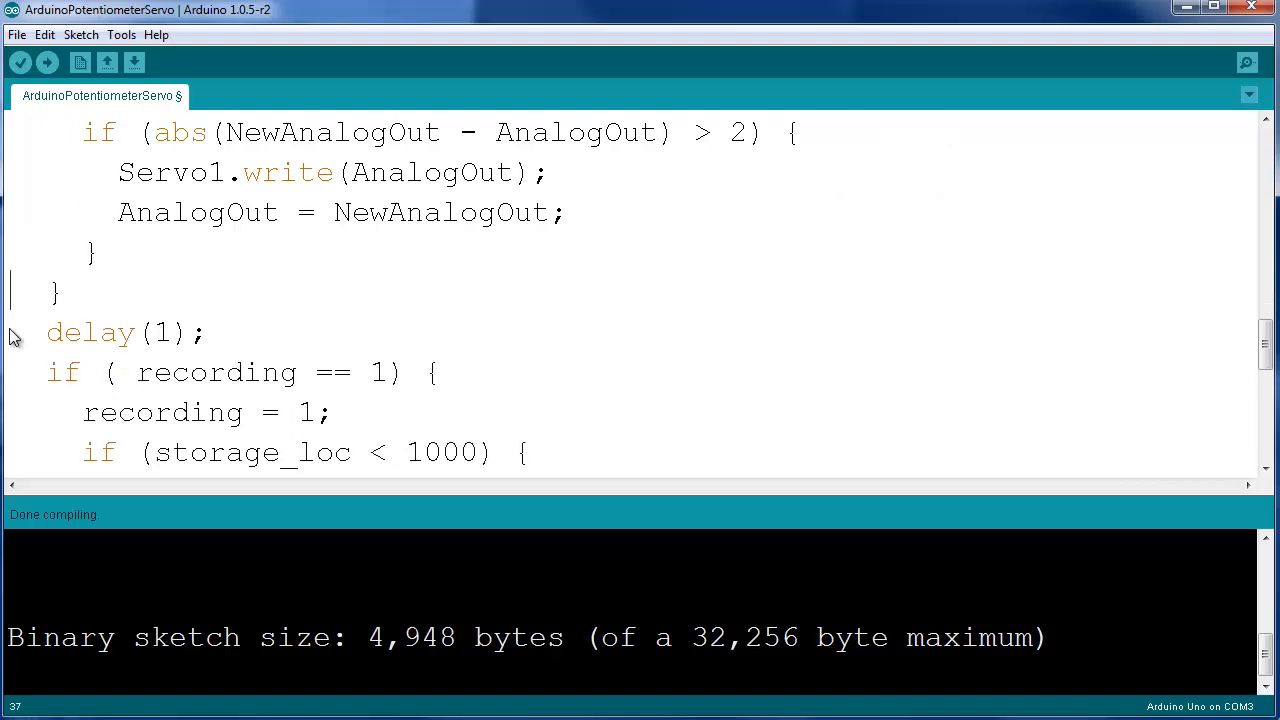
{"action": "scroll", "scroll_direction": "down", "scroll_amount": 3}
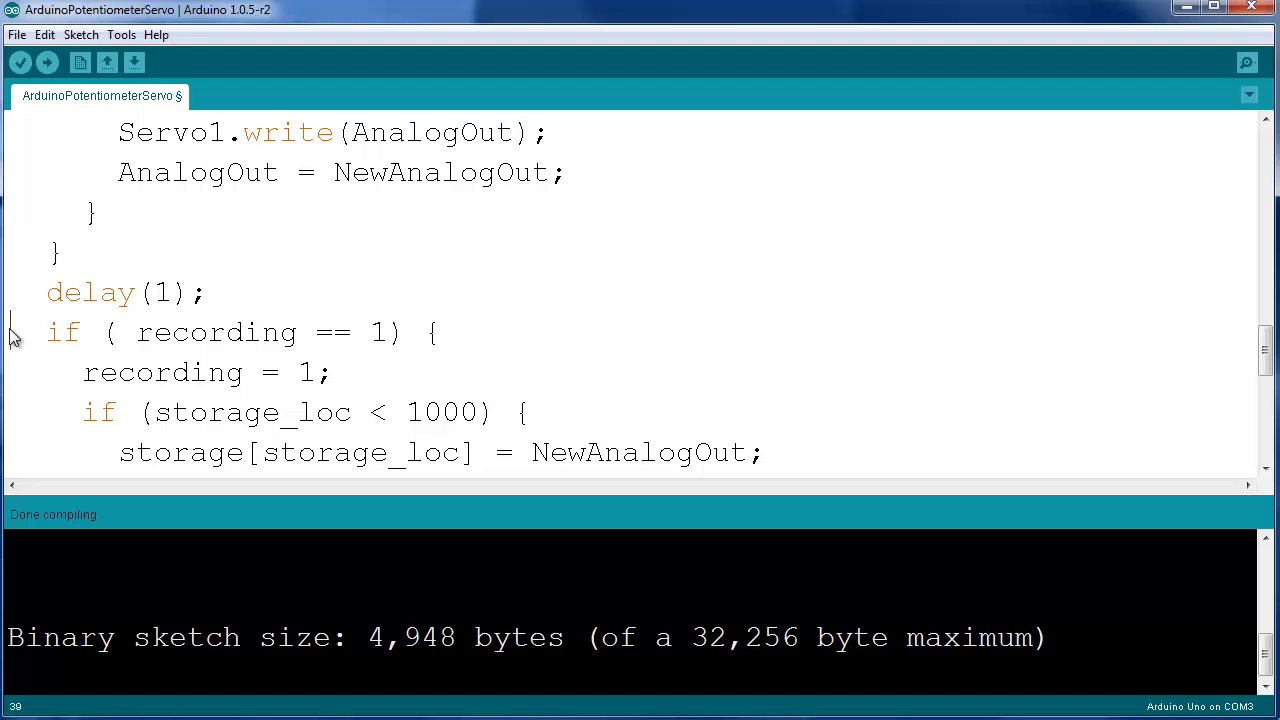
{"action": "scroll", "scroll_direction": "down", "scroll_amount": 3}
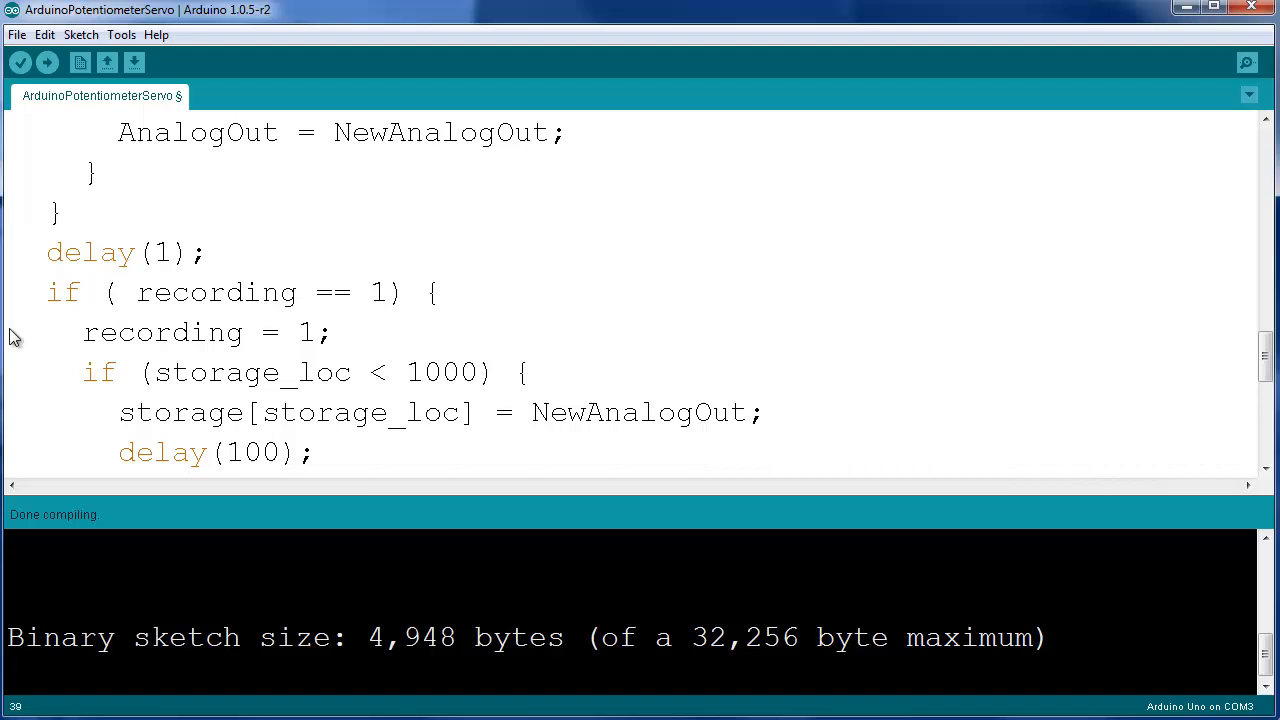
{"action": "scroll", "scroll_direction": "down", "scroll_amount": 3}
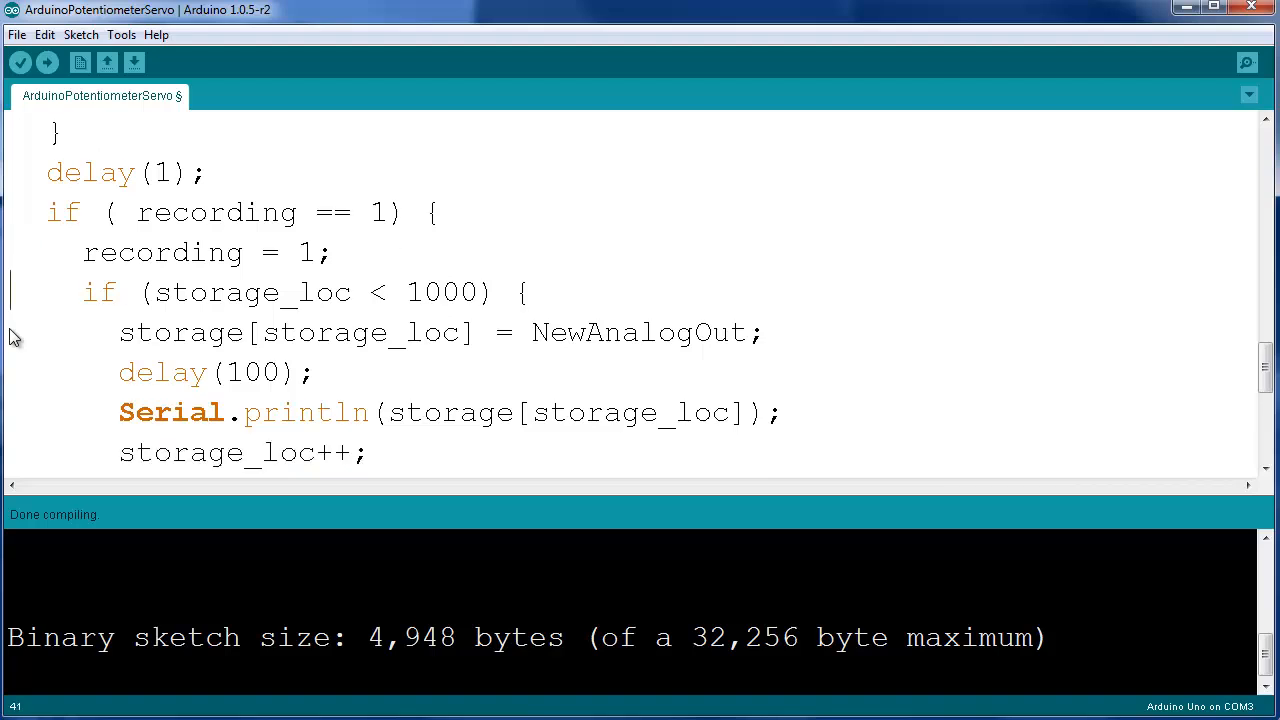
{"action": "mouse_move", "coordinate": [408, 240]}
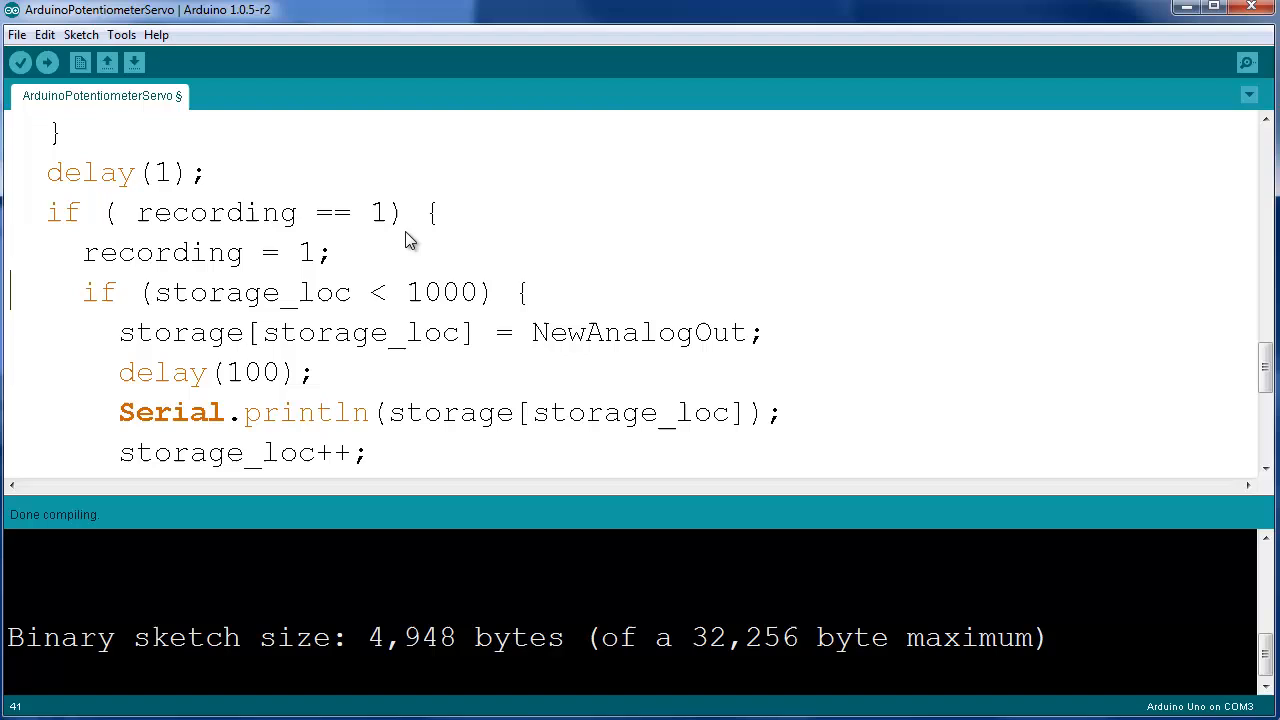
{"action": "mouse_move", "coordinate": [442, 298]}
{"action": "type", "text": "8"}
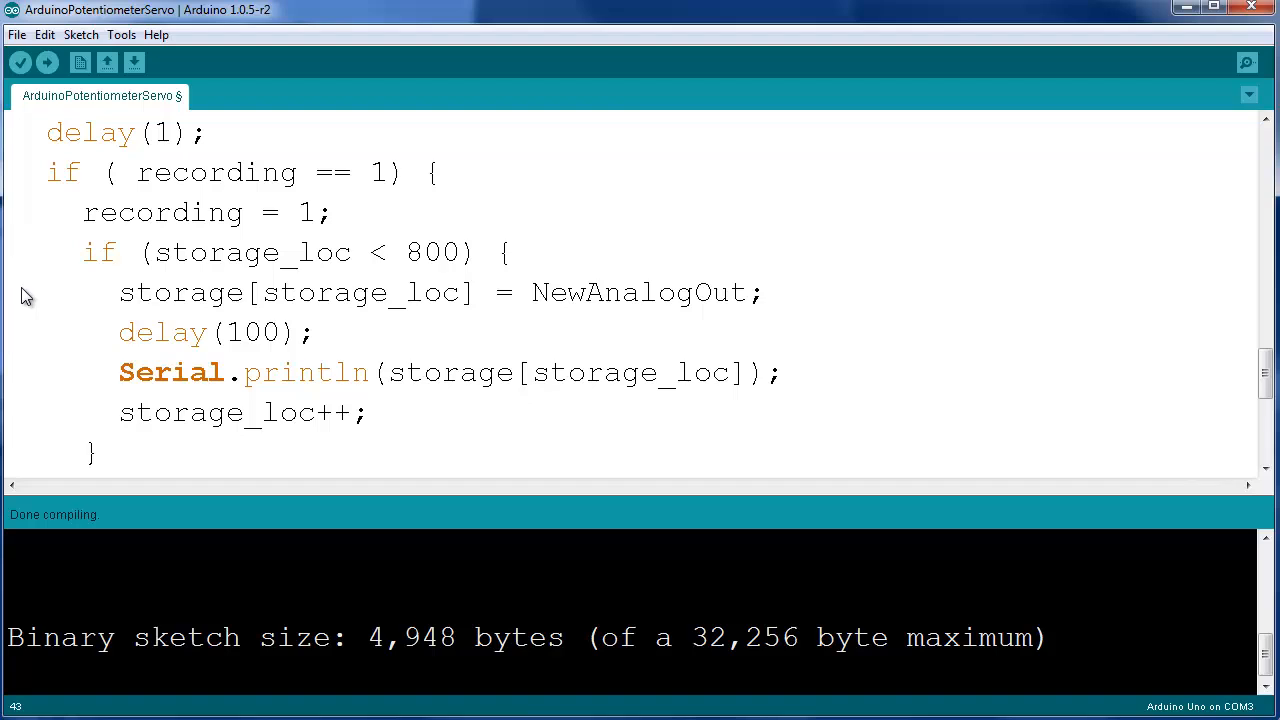
{"action": "scroll", "scroll_direction": "down", "scroll_amount": 3}
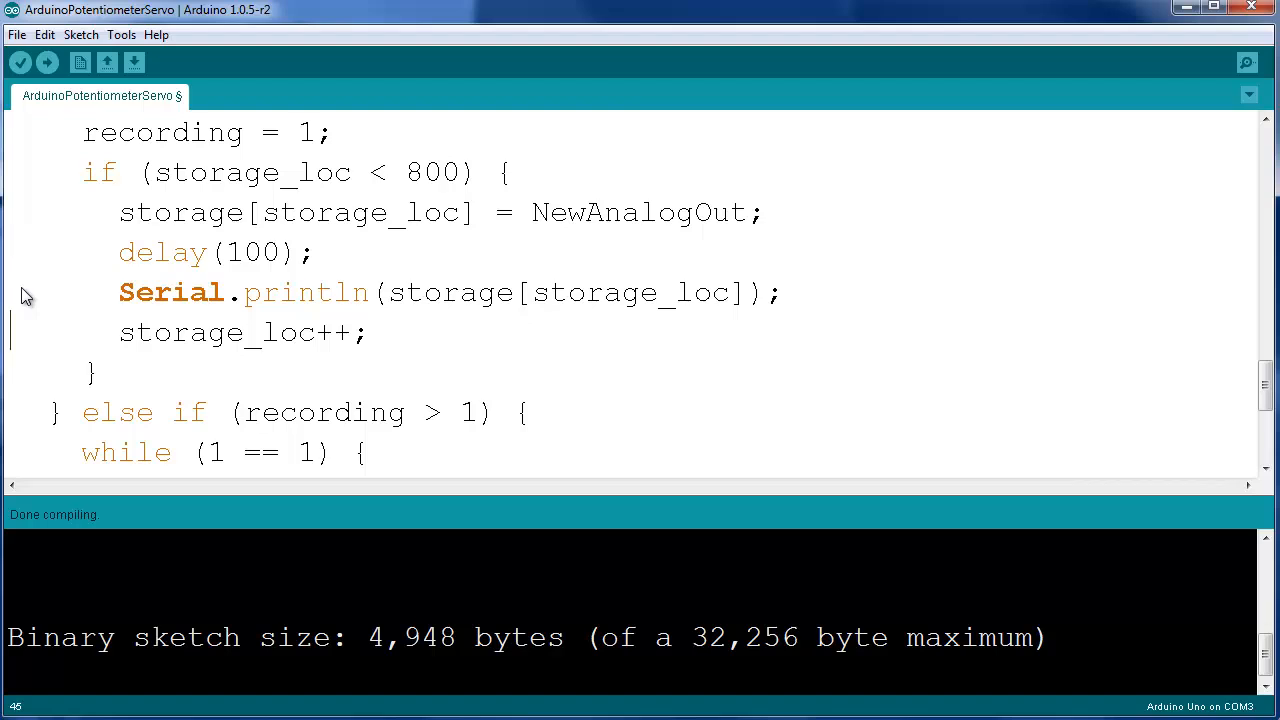
{"action": "scroll", "scroll_direction": "up", "scroll_amount": 3}
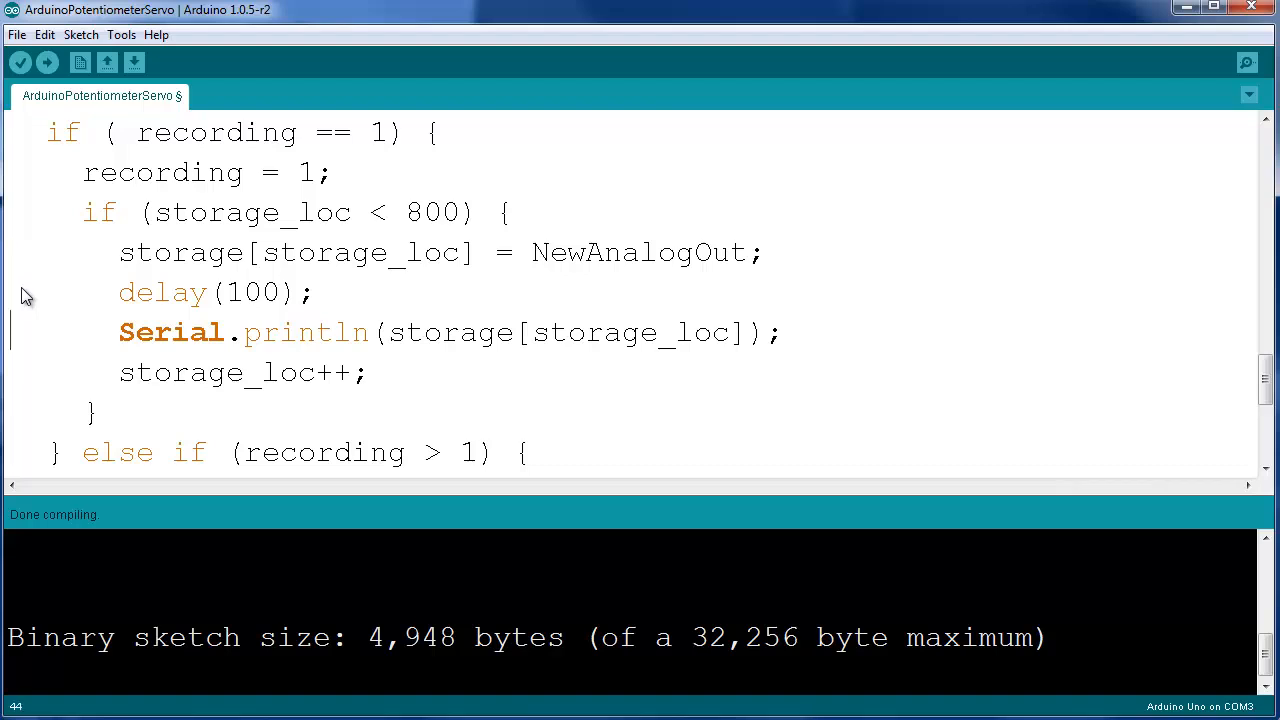
{"action": "scroll", "scroll_direction": "down", "scroll_amount": 3}
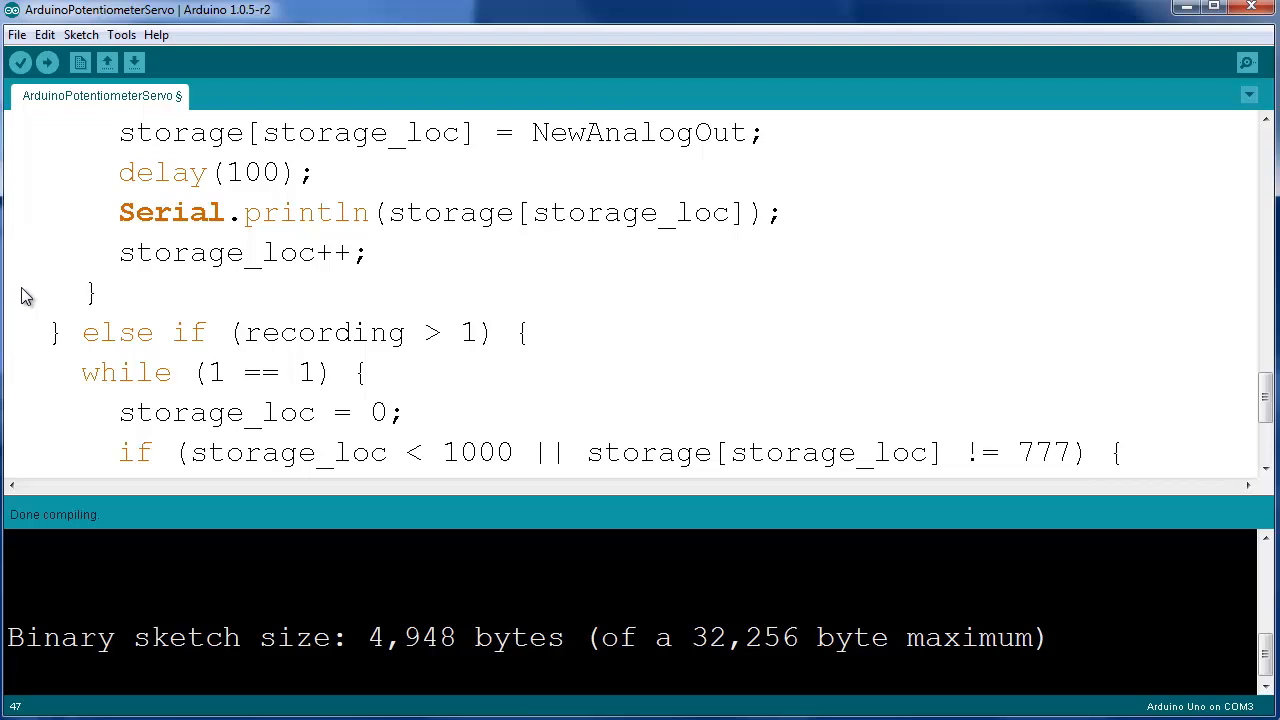
{"action": "scroll", "scroll_direction": "down", "scroll_amount": 3}
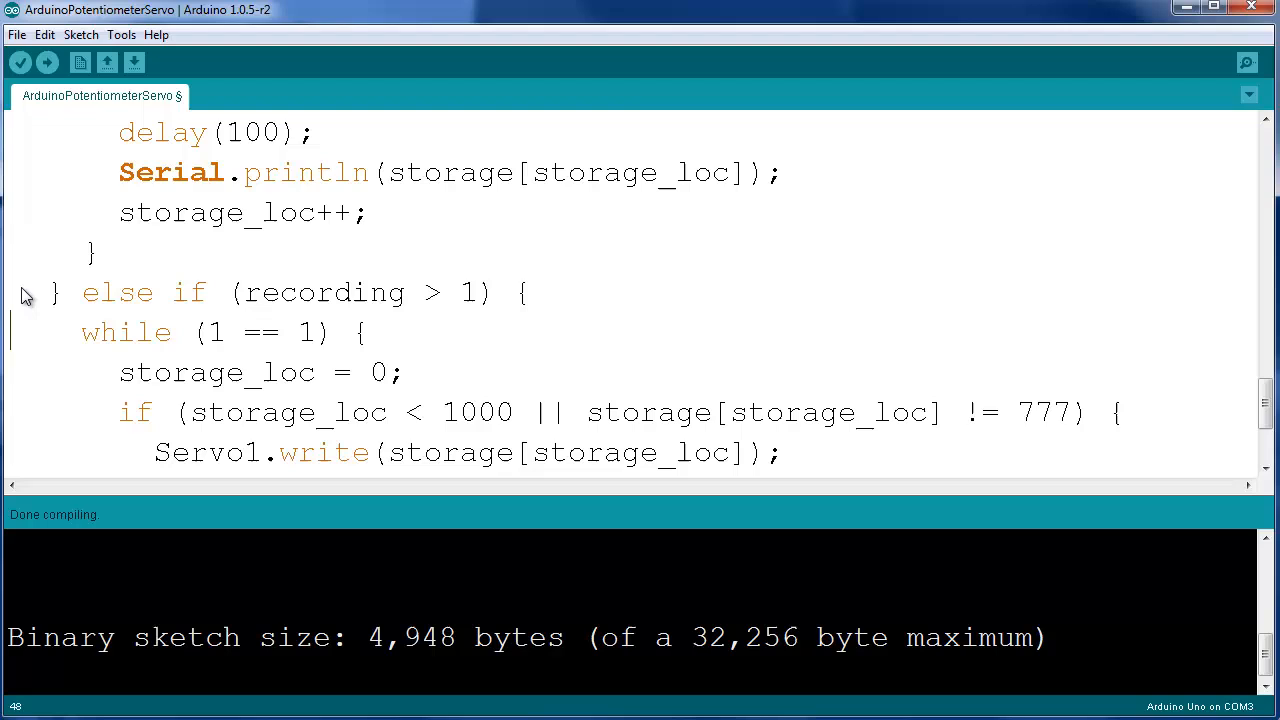
{"action": "scroll", "scroll_direction": "down", "scroll_amount": 3}
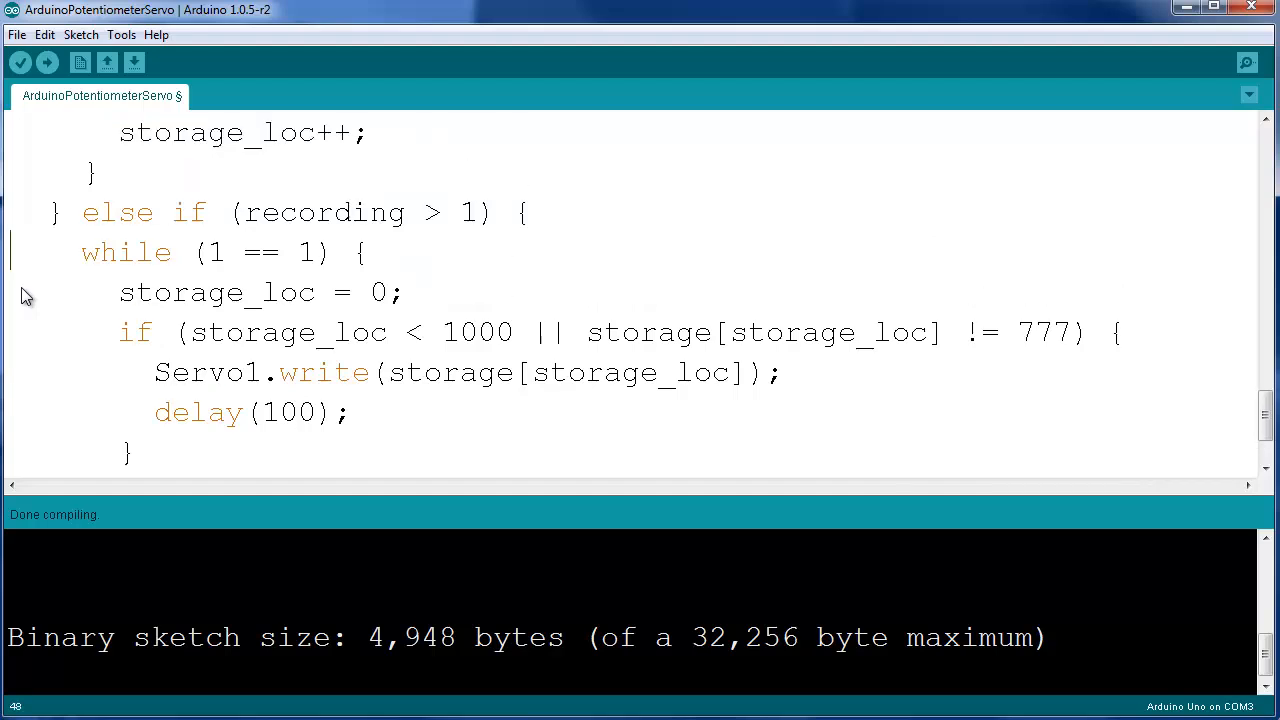
{"action": "scroll", "scroll_direction": "up", "scroll_amount": 3}
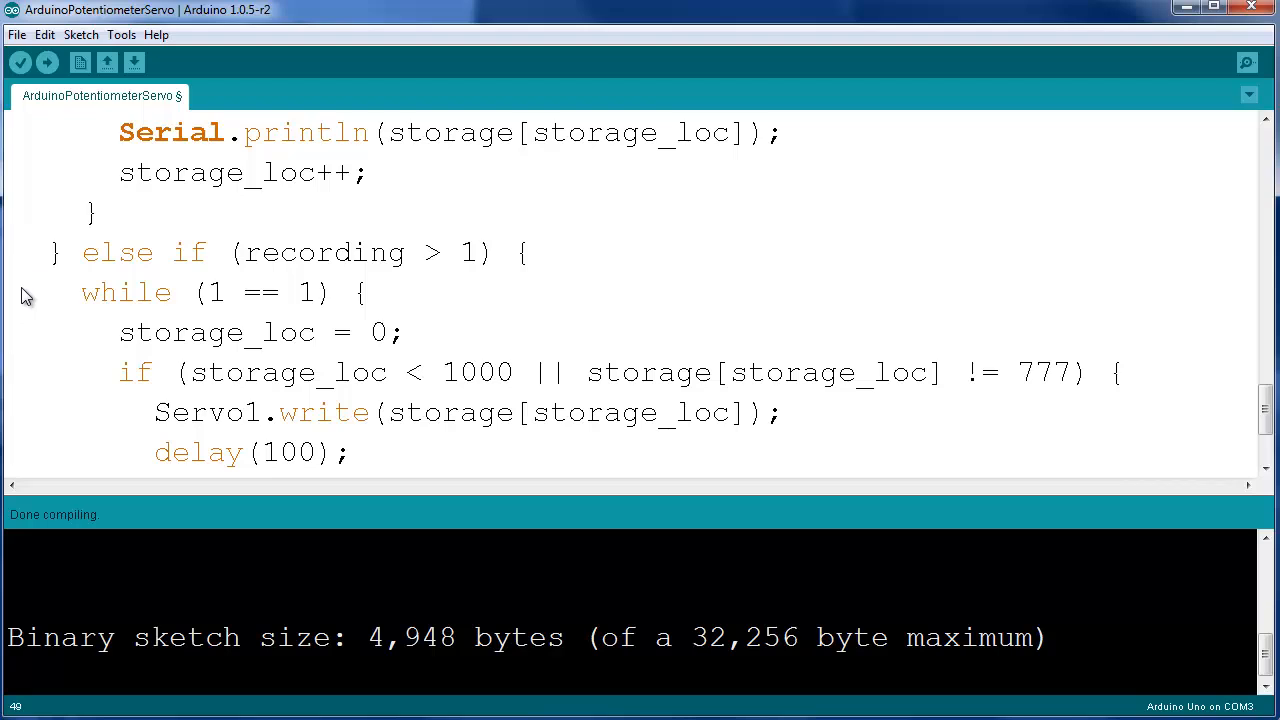
{"action": "scroll", "scroll_direction": "down", "scroll_amount": 3}
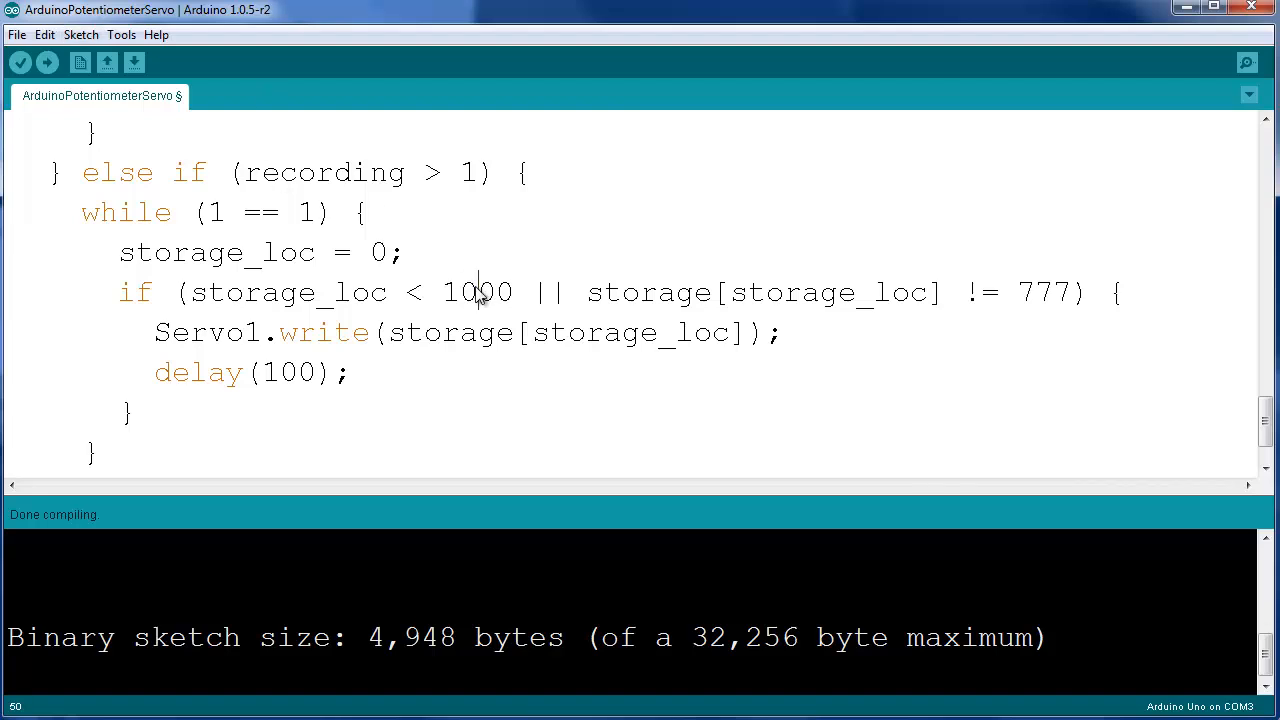
{"action": "type", "text": "800"}
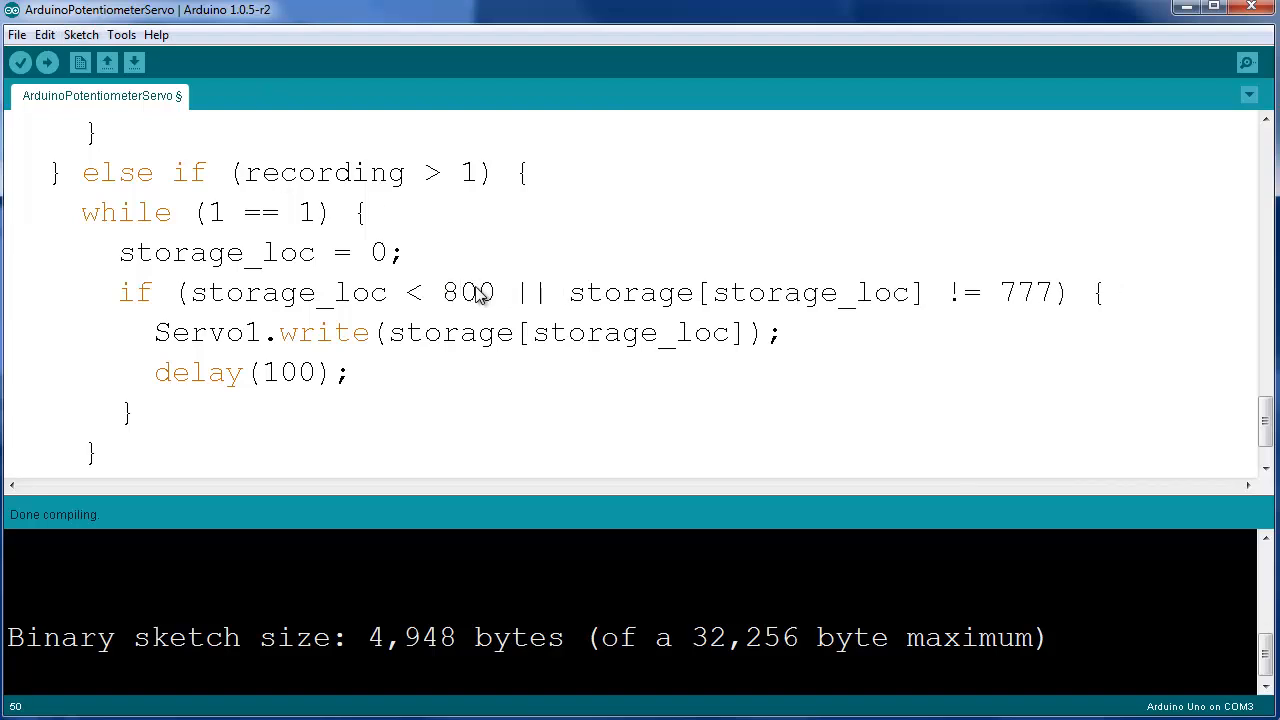
{"action": "double_click", "coordinate": [530, 292]}
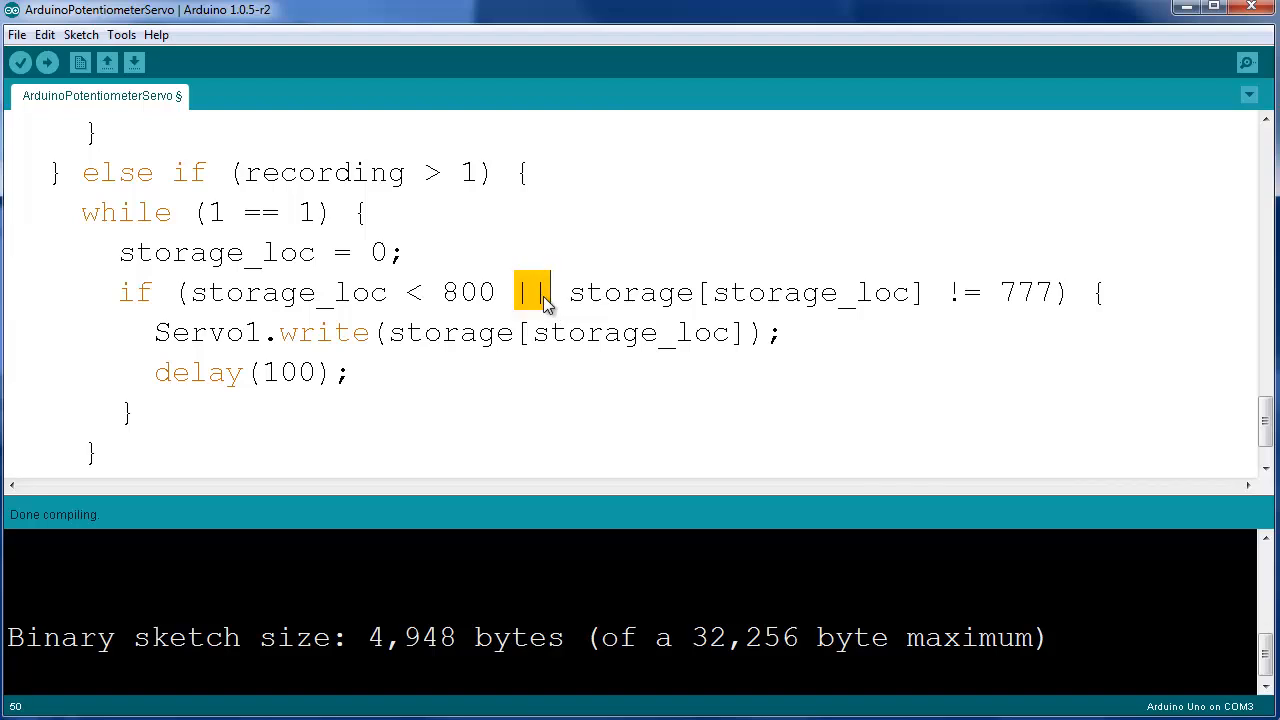
{"action": "mouse_move", "coordinate": [810, 312]}
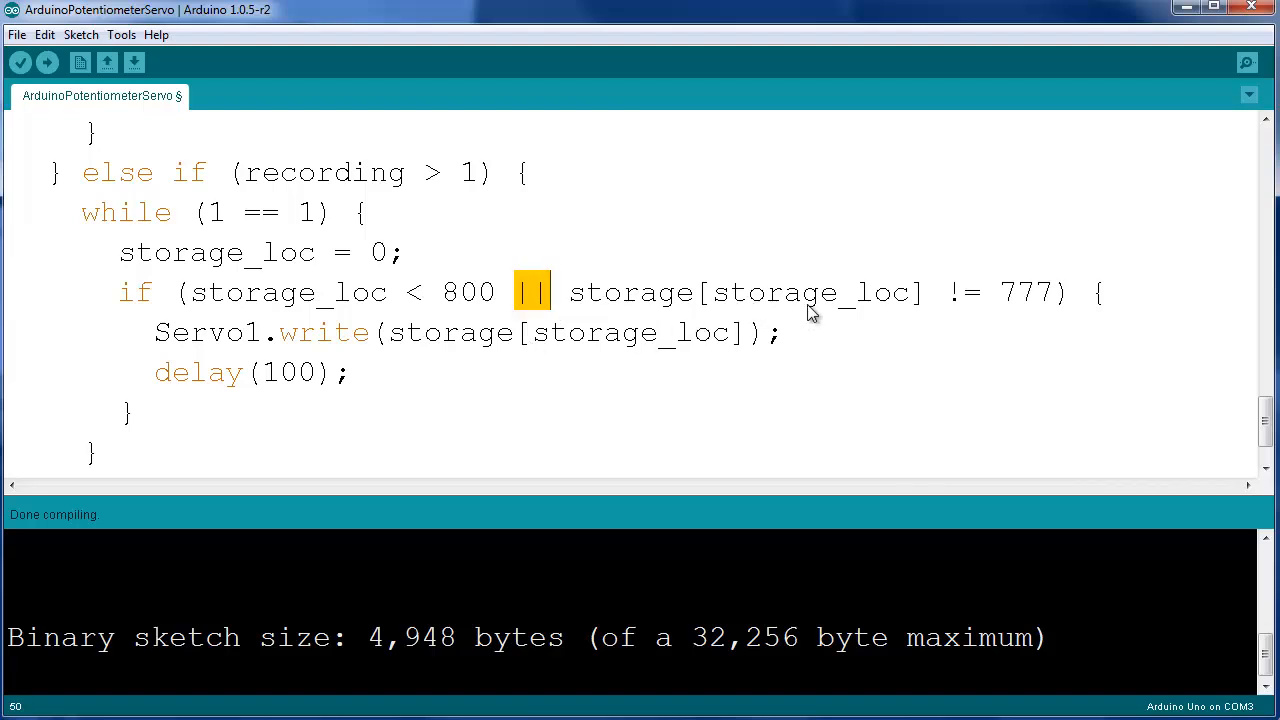
{"action": "mouse_move", "coordinate": [1020, 308]}
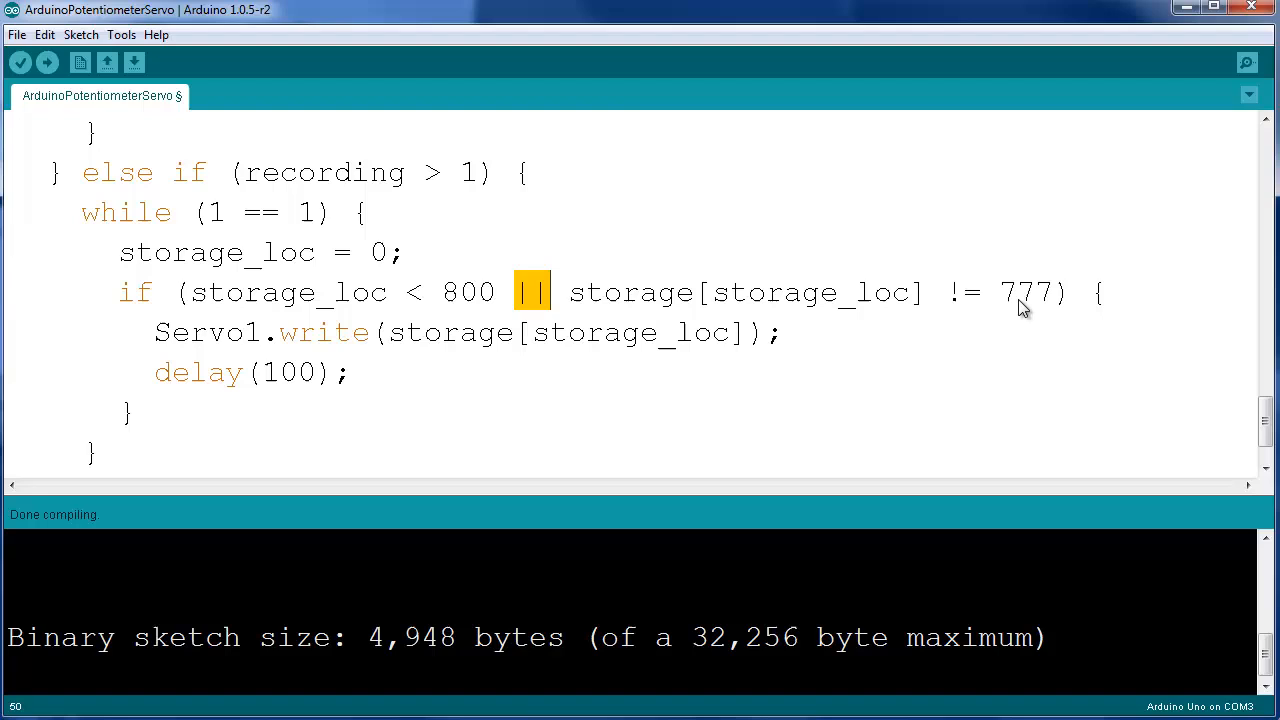
{"action": "mouse_move", "coordinate": [916, 304]}
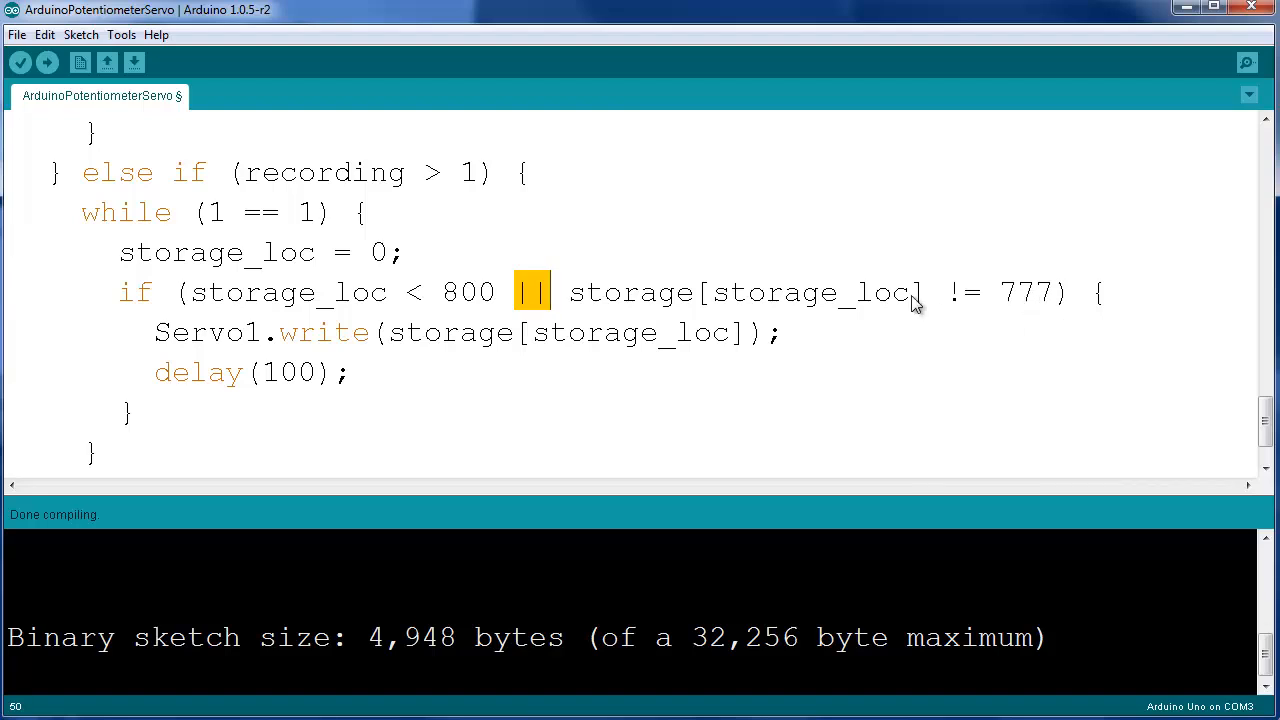
{"action": "mouse_move", "coordinate": [750, 348]}
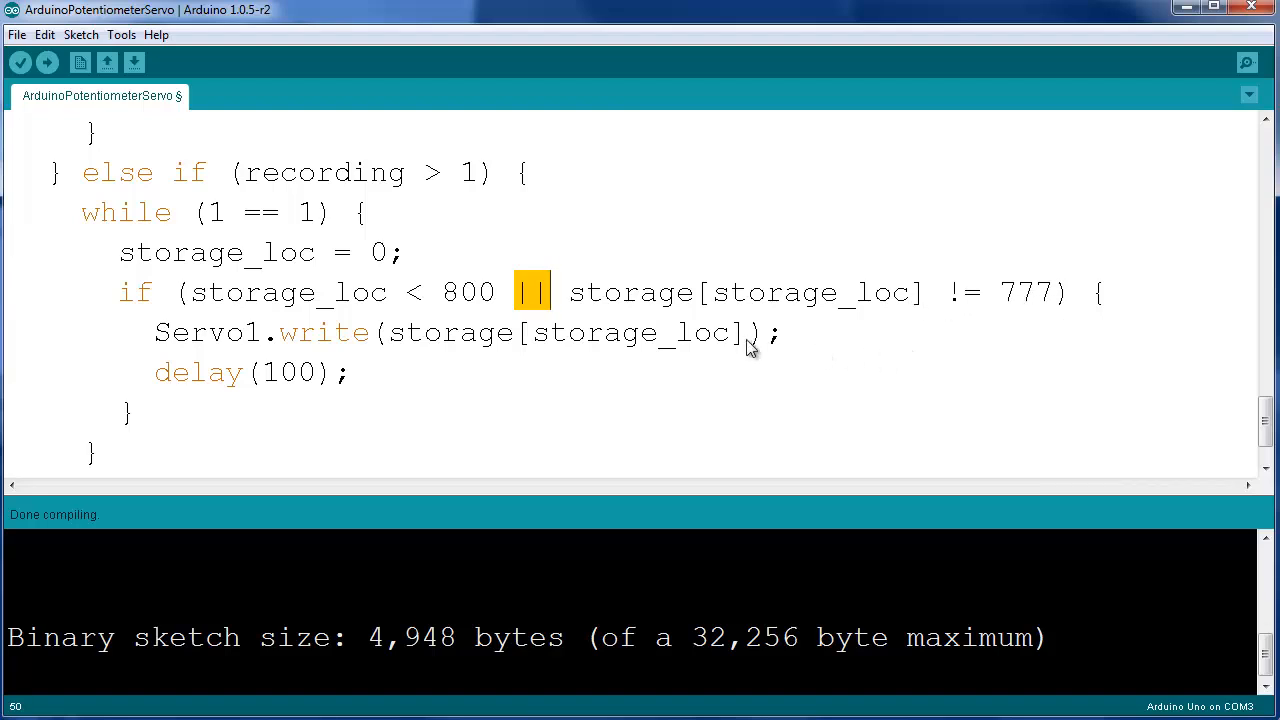
{"action": "mouse_move", "coordinate": [444, 304]}
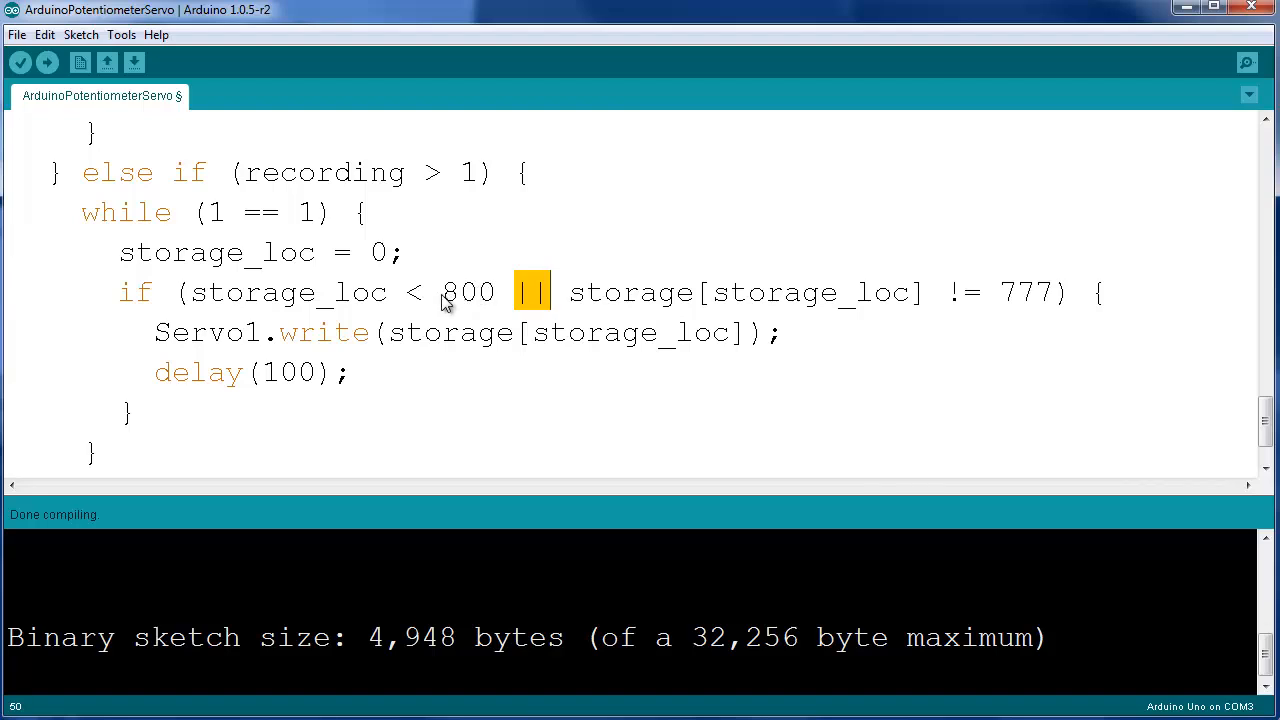
{"action": "double_click", "coordinate": [468, 292]}
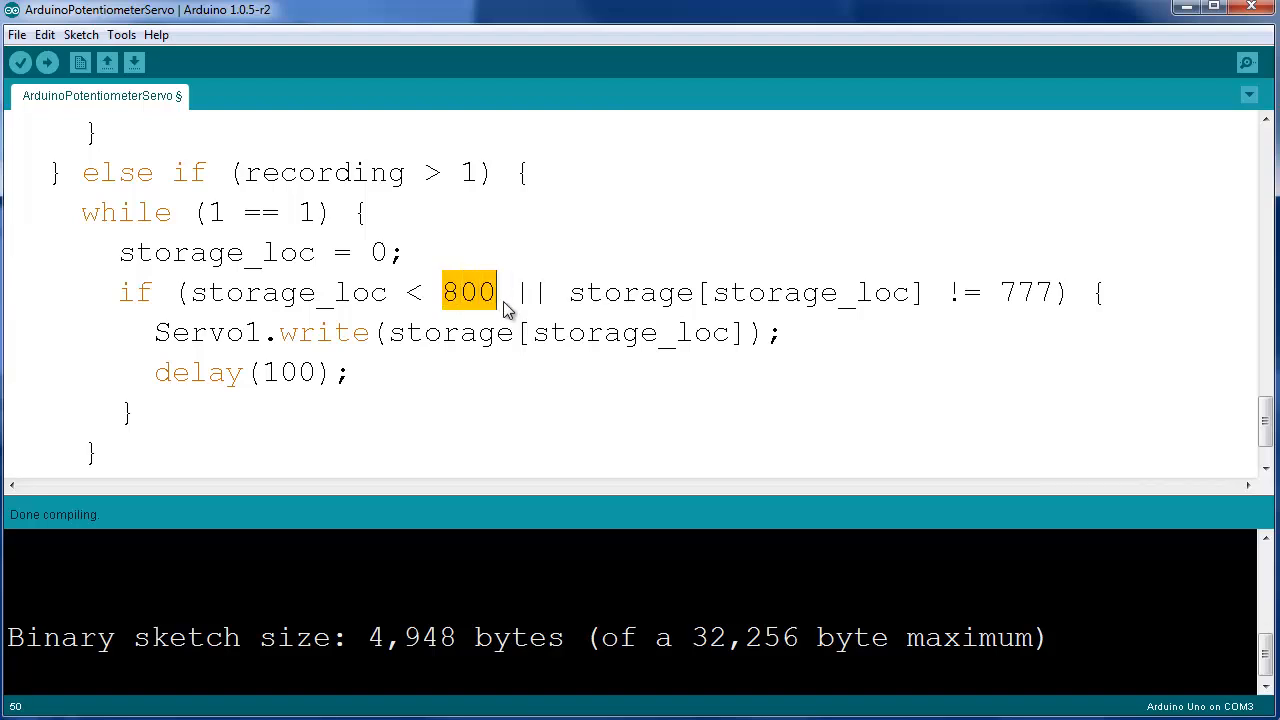
{"action": "mouse_move", "coordinate": [884, 344]}
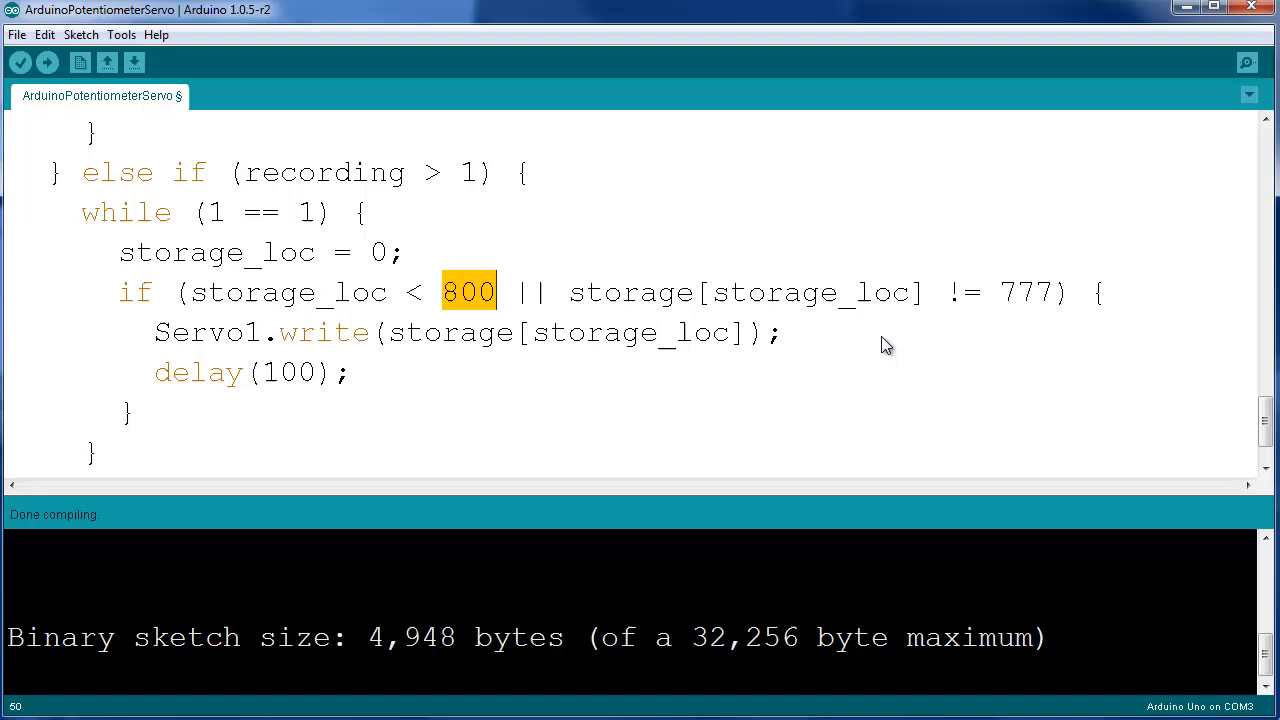
{"action": "mouse_move", "coordinate": [1010, 306]}
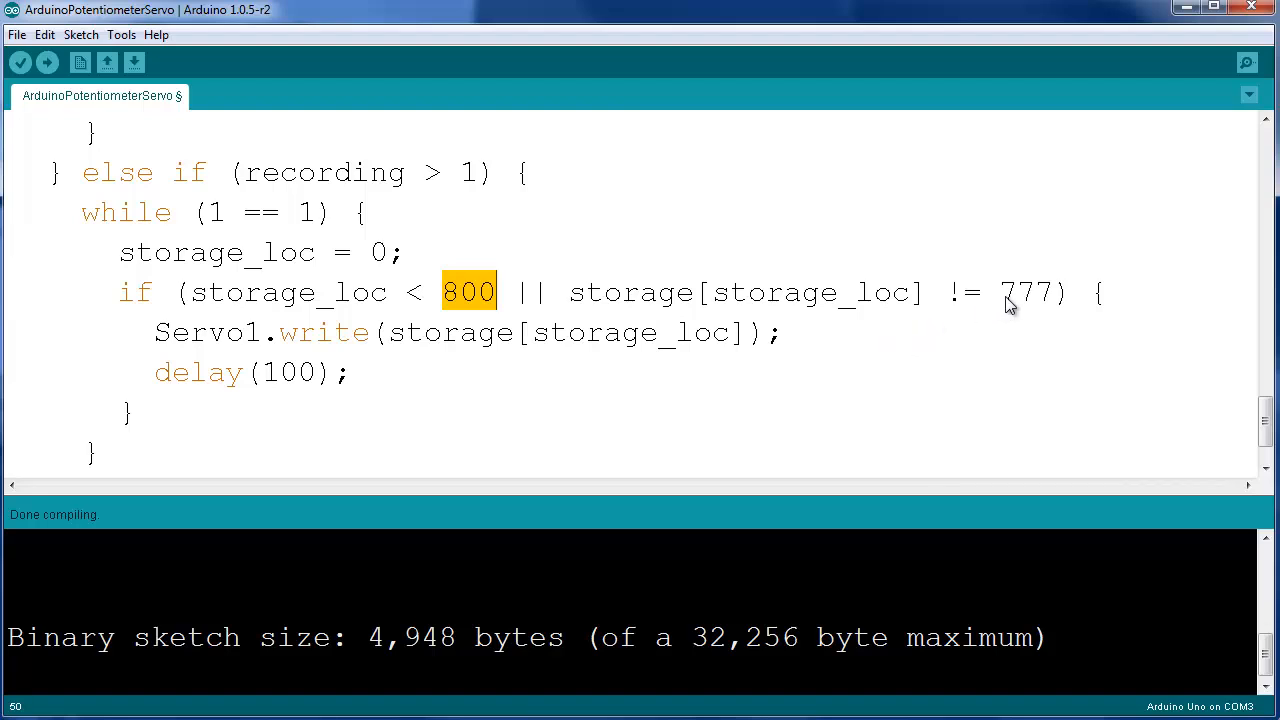
{"action": "double_click", "coordinate": [1026, 292]}
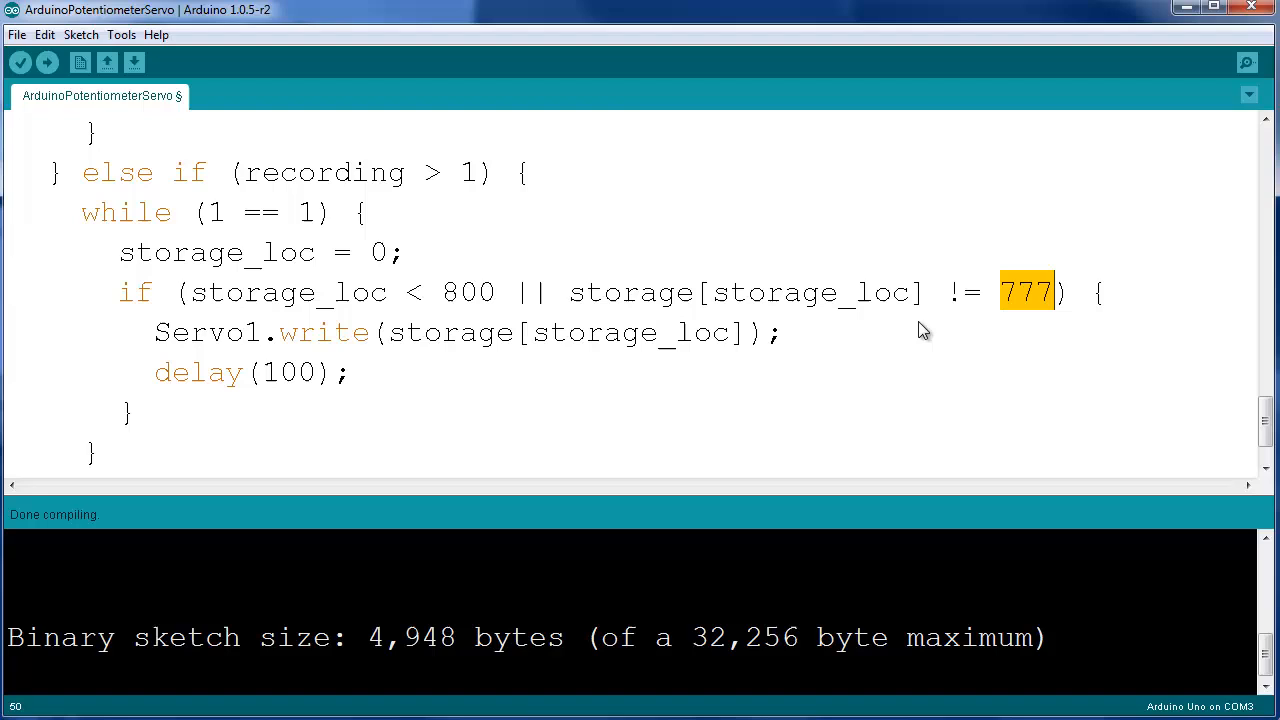
{"action": "mouse_move", "coordinate": [910, 318]}
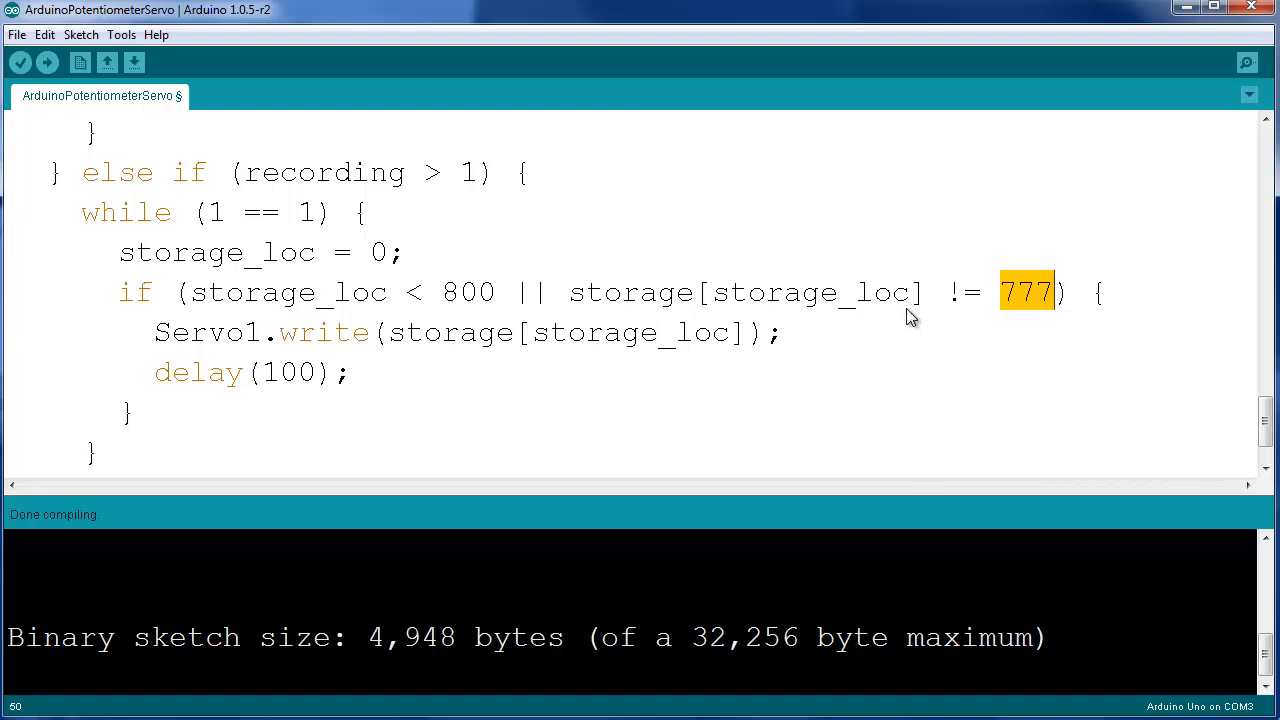
{"action": "mouse_move", "coordinate": [948, 340]}
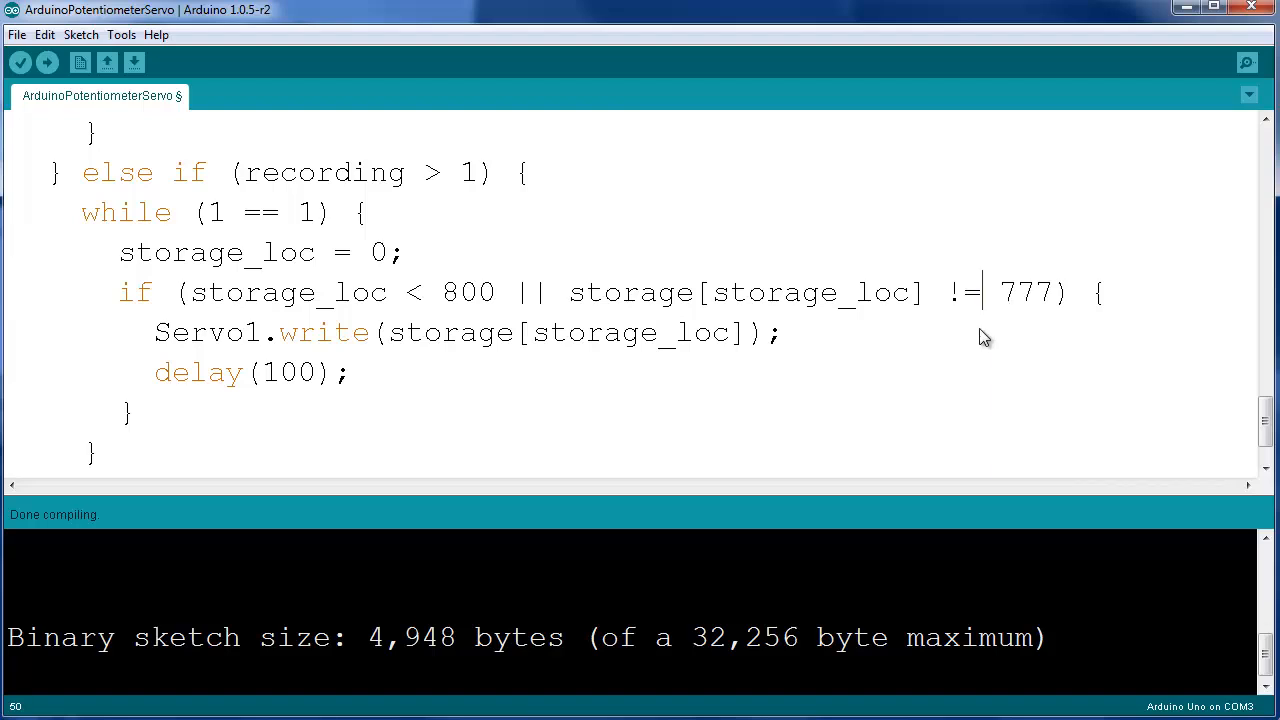
{"action": "mouse_move", "coordinate": [1024, 302]}
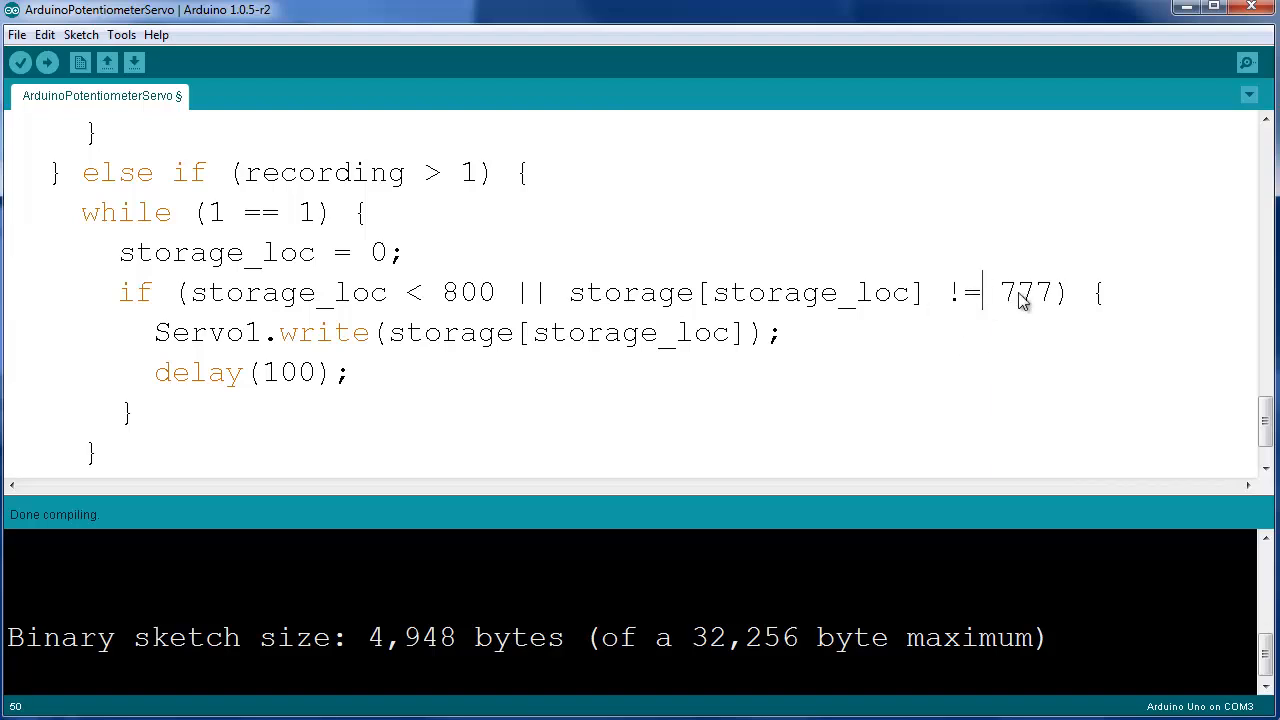
{"action": "mouse_move", "coordinate": [500, 358]}
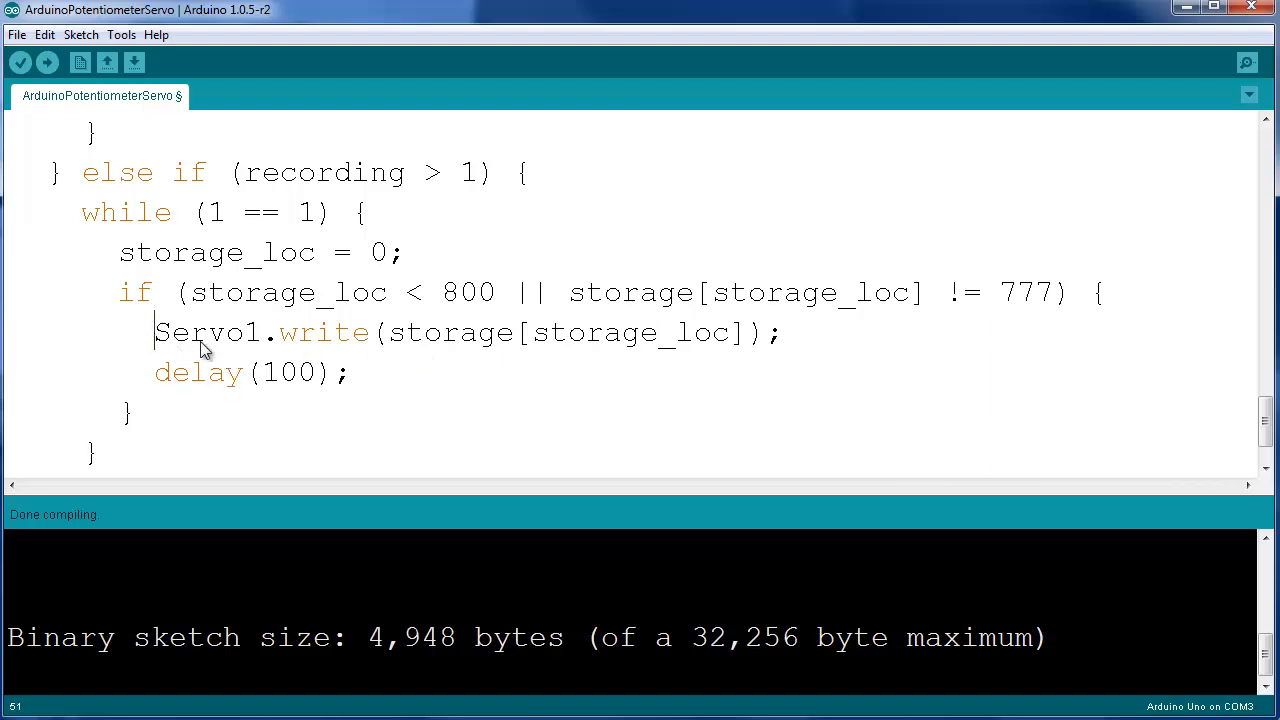
{"action": "mouse_move", "coordinate": [464, 370]}
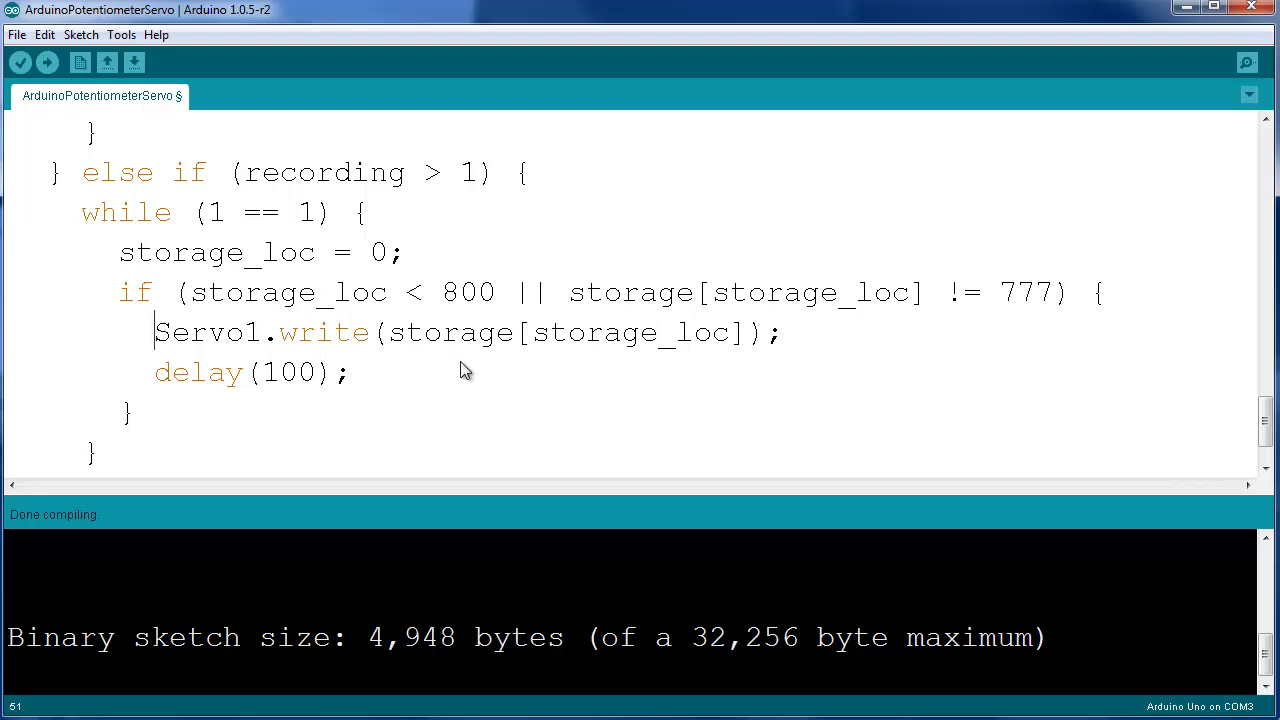
{"action": "mouse_move", "coordinate": [428, 408]}
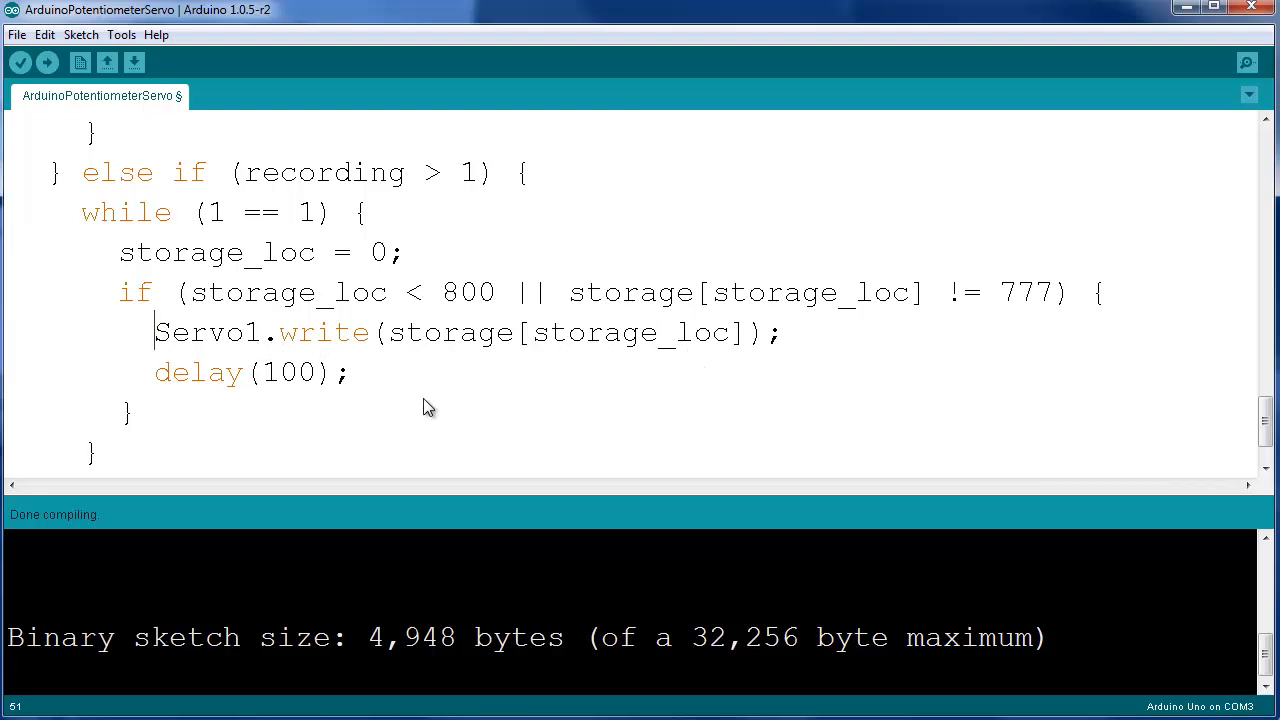
{"action": "mouse_move", "coordinate": [218, 384]}
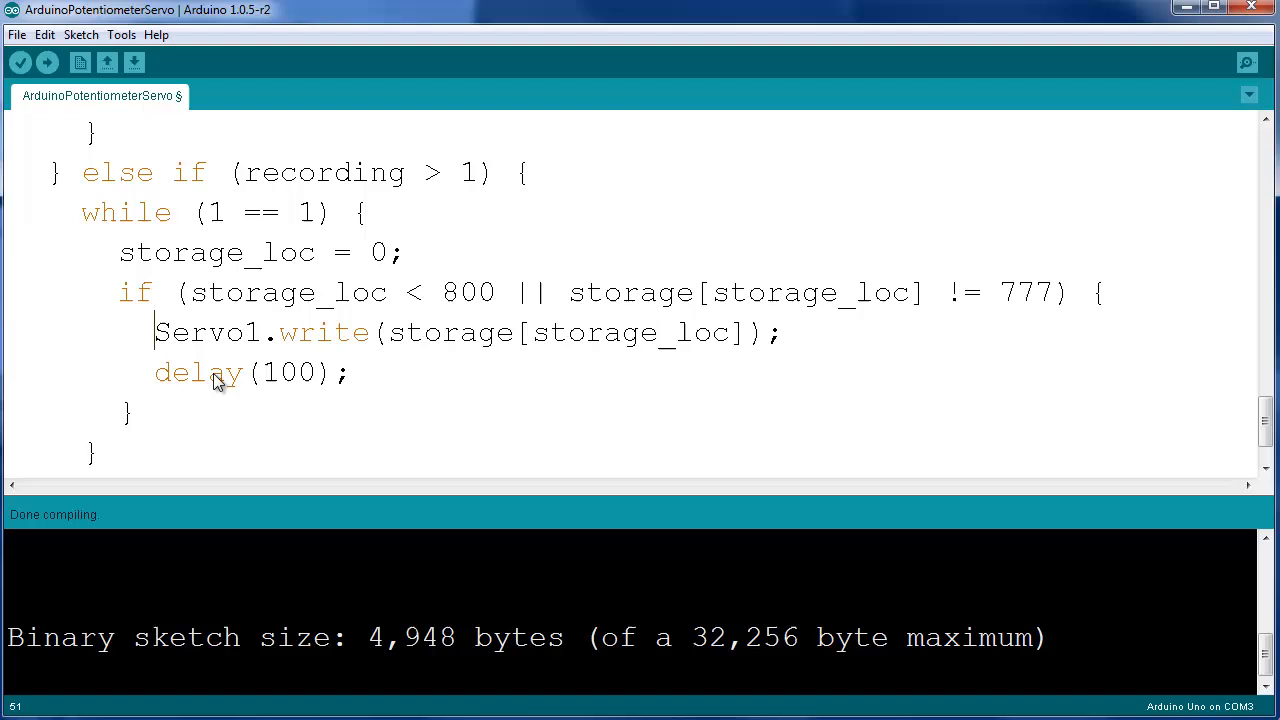
{"action": "mouse_move", "coordinate": [220, 404]}
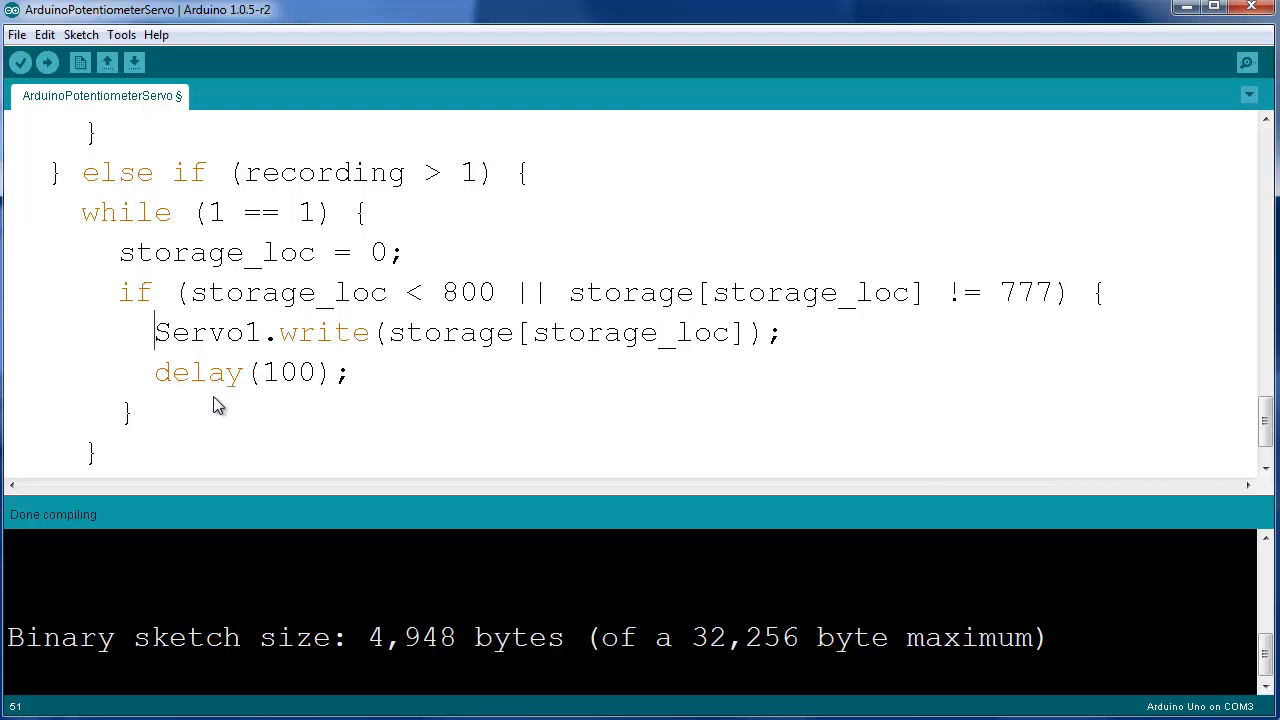
{"action": "scroll", "scroll_direction": "down", "scroll_amount": 3}
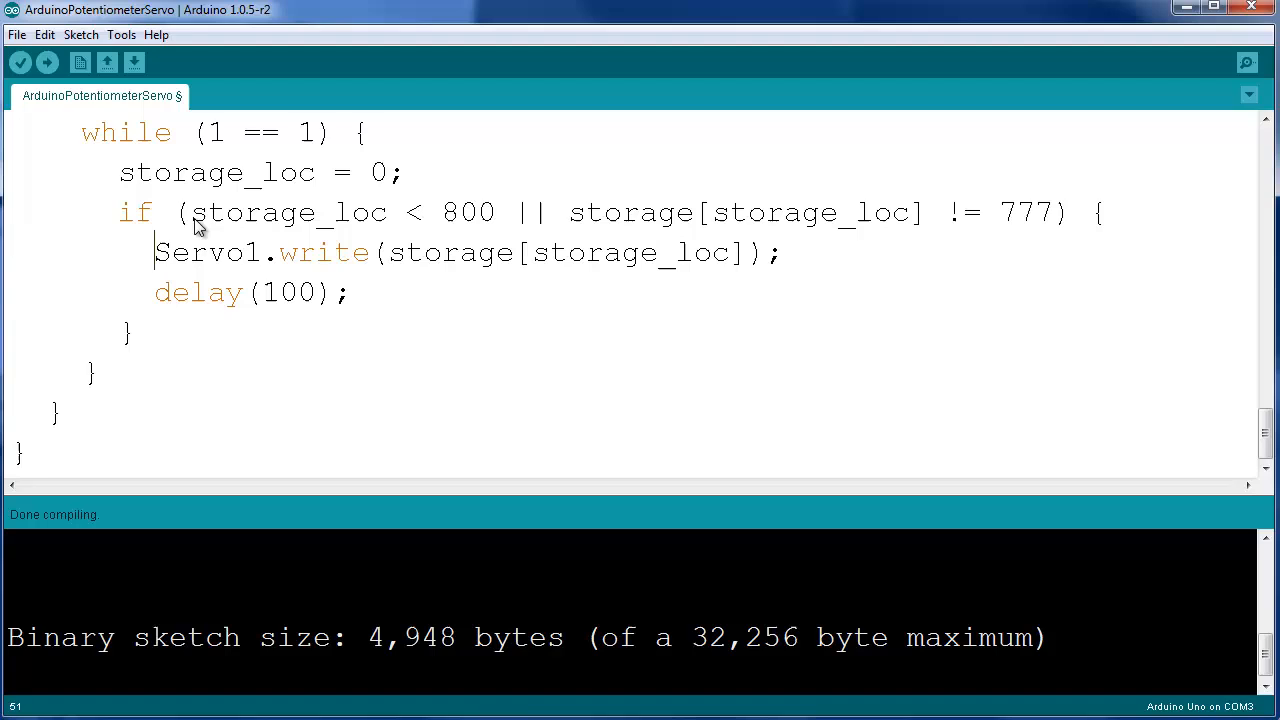
{"action": "scroll", "scroll_direction": "up", "scroll_amount": 3}
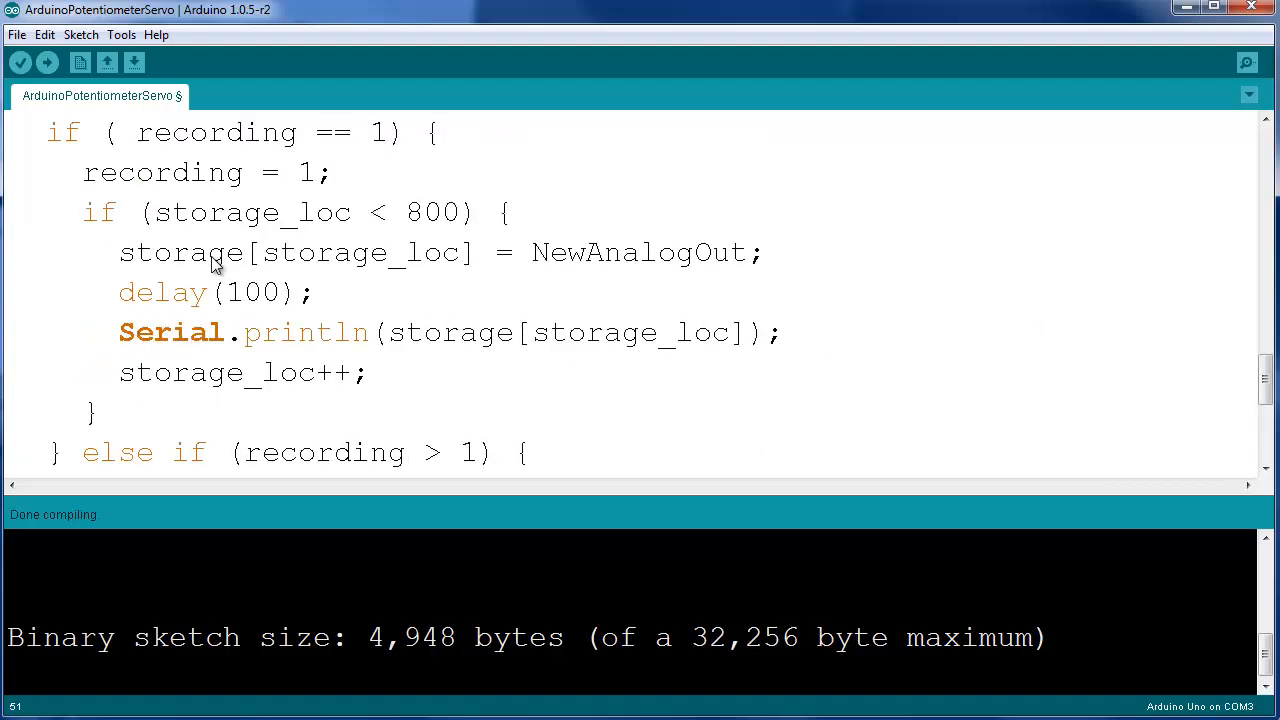
{"action": "scroll", "scroll_direction": "down", "scroll_amount": 3}
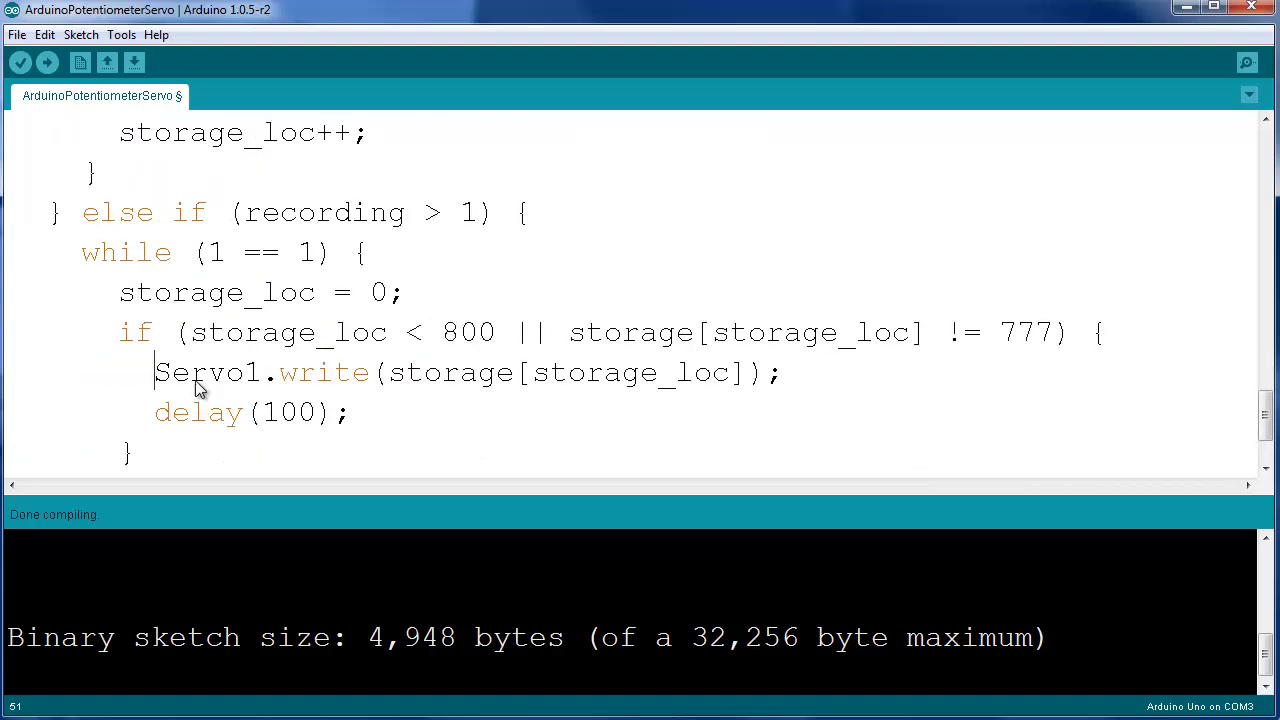
{"action": "scroll", "scroll_direction": "down", "scroll_amount": 3}
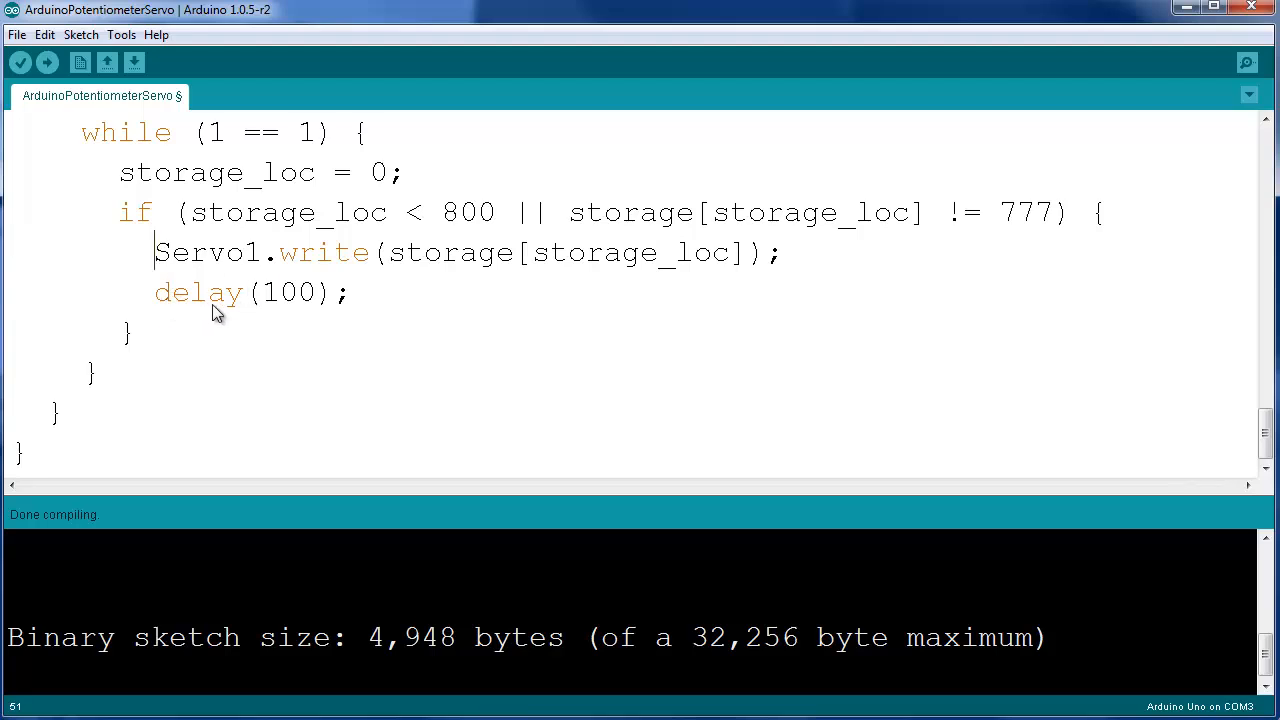
{"action": "scroll", "scroll_direction": "up", "scroll_amount": 3}
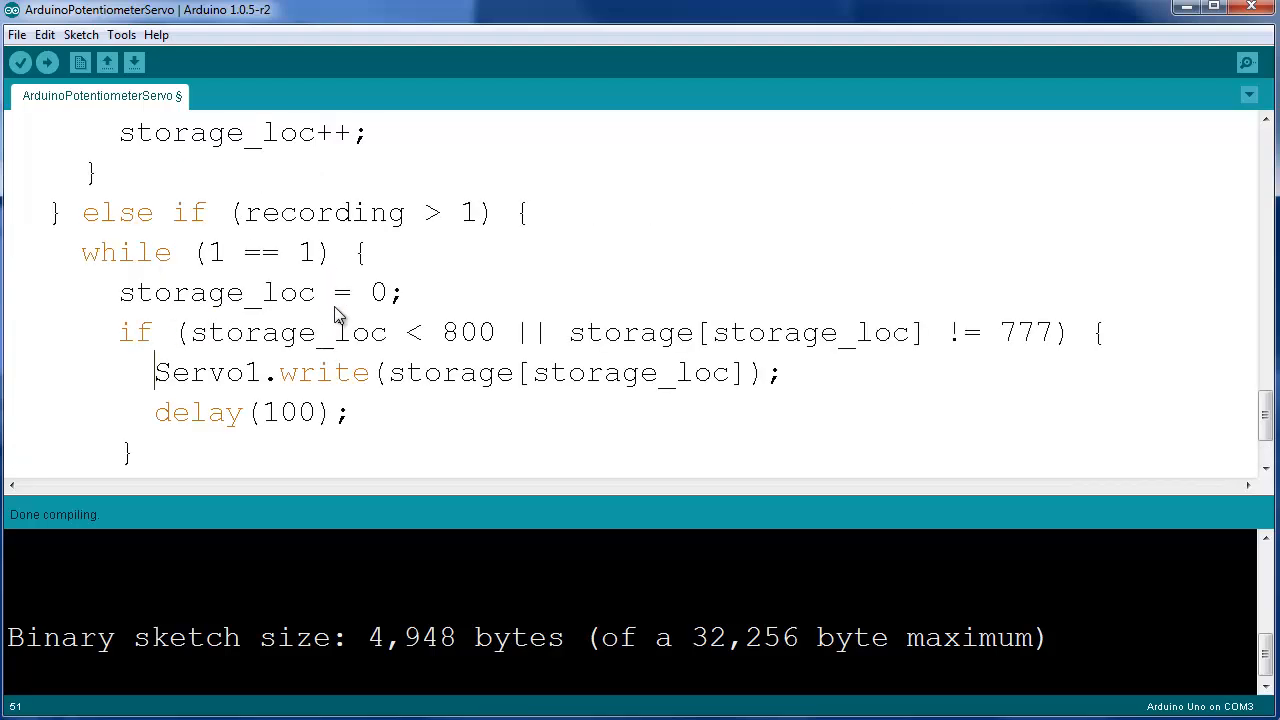
{"action": "scroll", "scroll_direction": "down", "scroll_amount": 3}
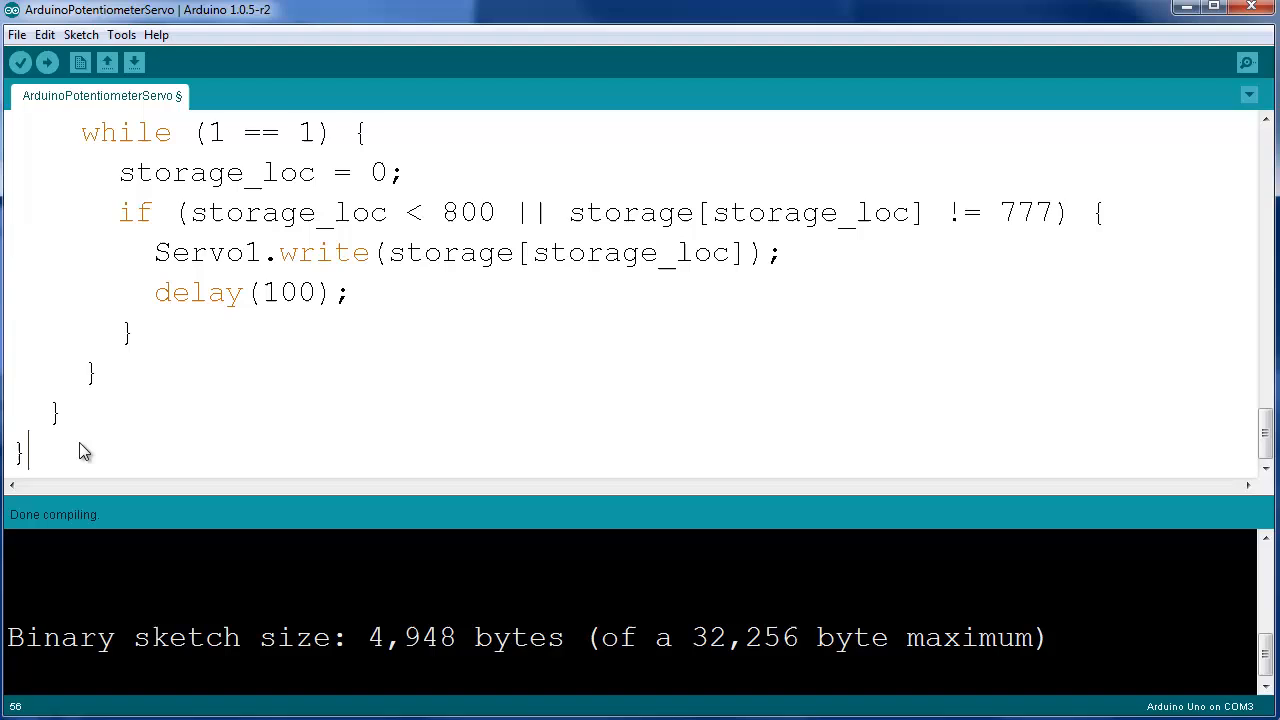
{"action": "mouse_move", "coordinate": [108, 430]}
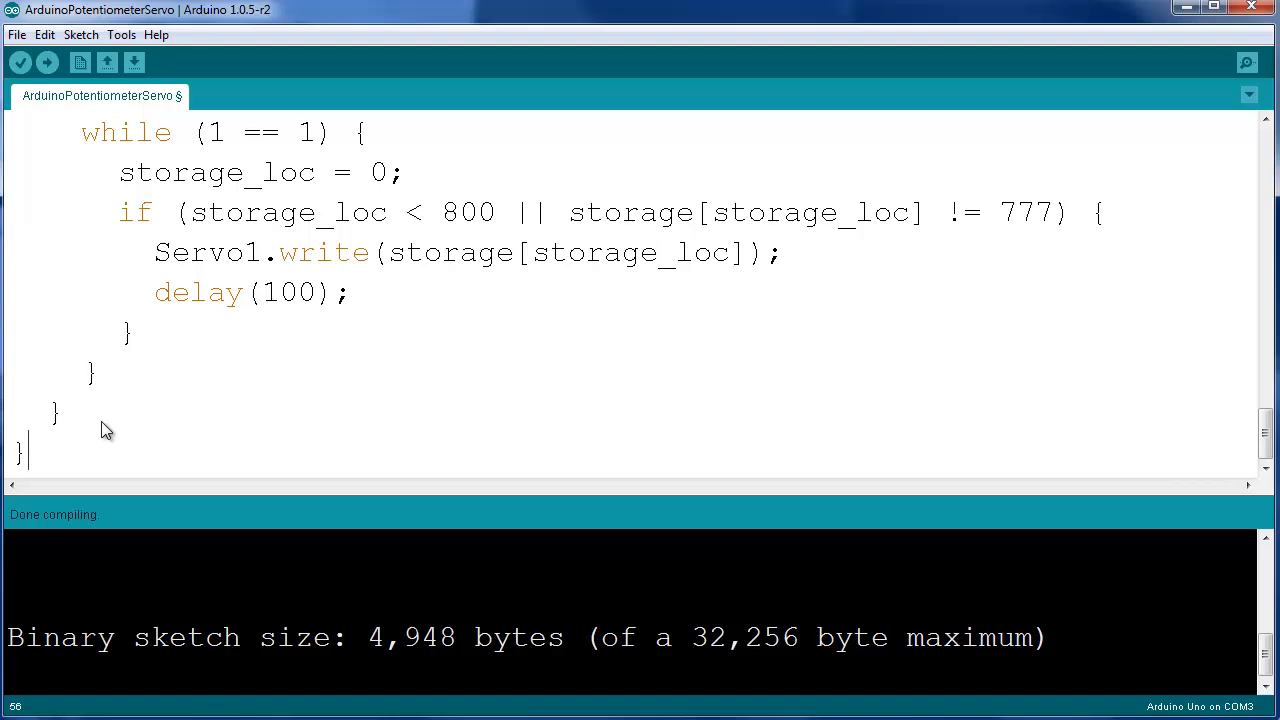
{"action": "mouse_move", "coordinate": [48, 472]}
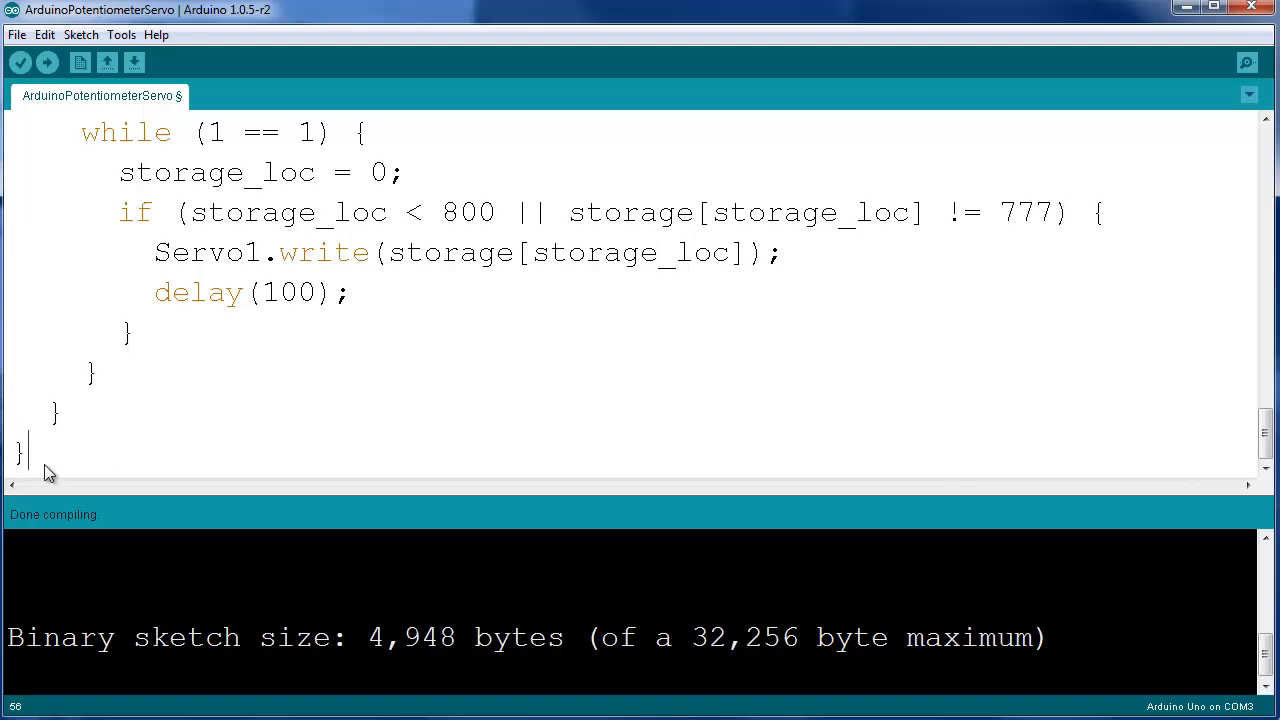
{"action": "scroll", "scroll_direction": "up", "scroll_amount": 3}
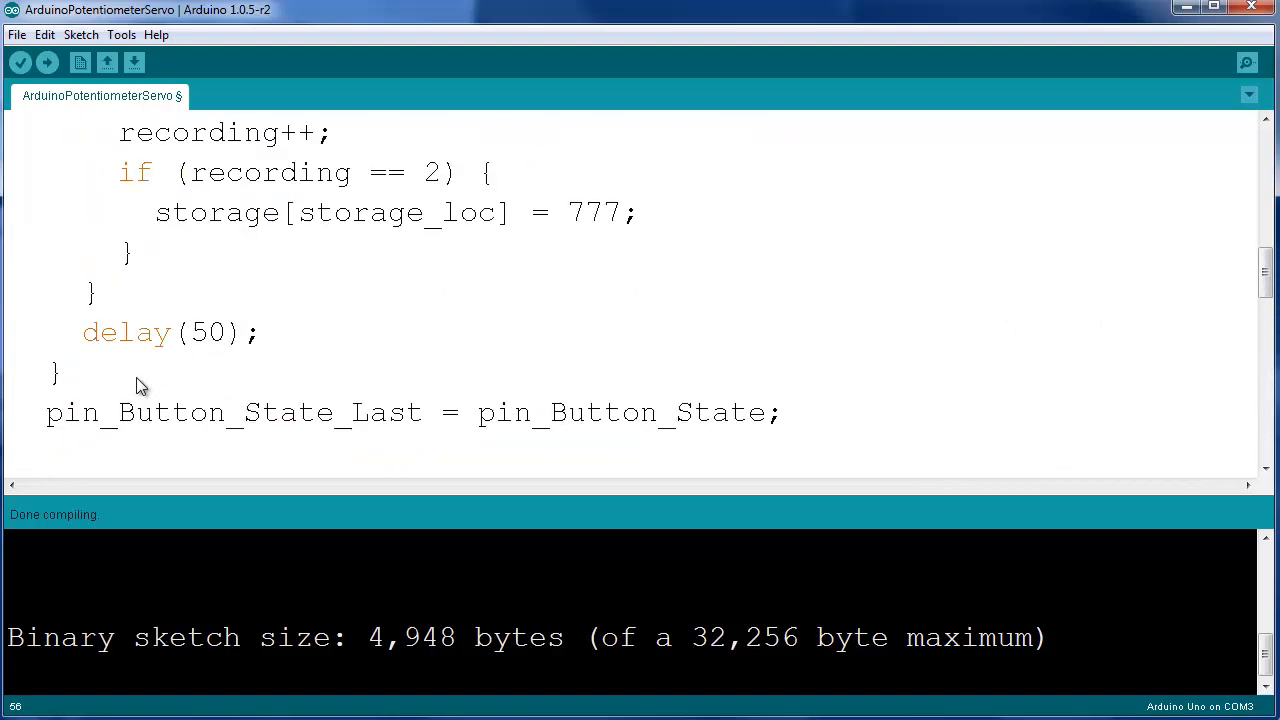
{"action": "scroll", "scroll_direction": "up", "scroll_amount": 3}
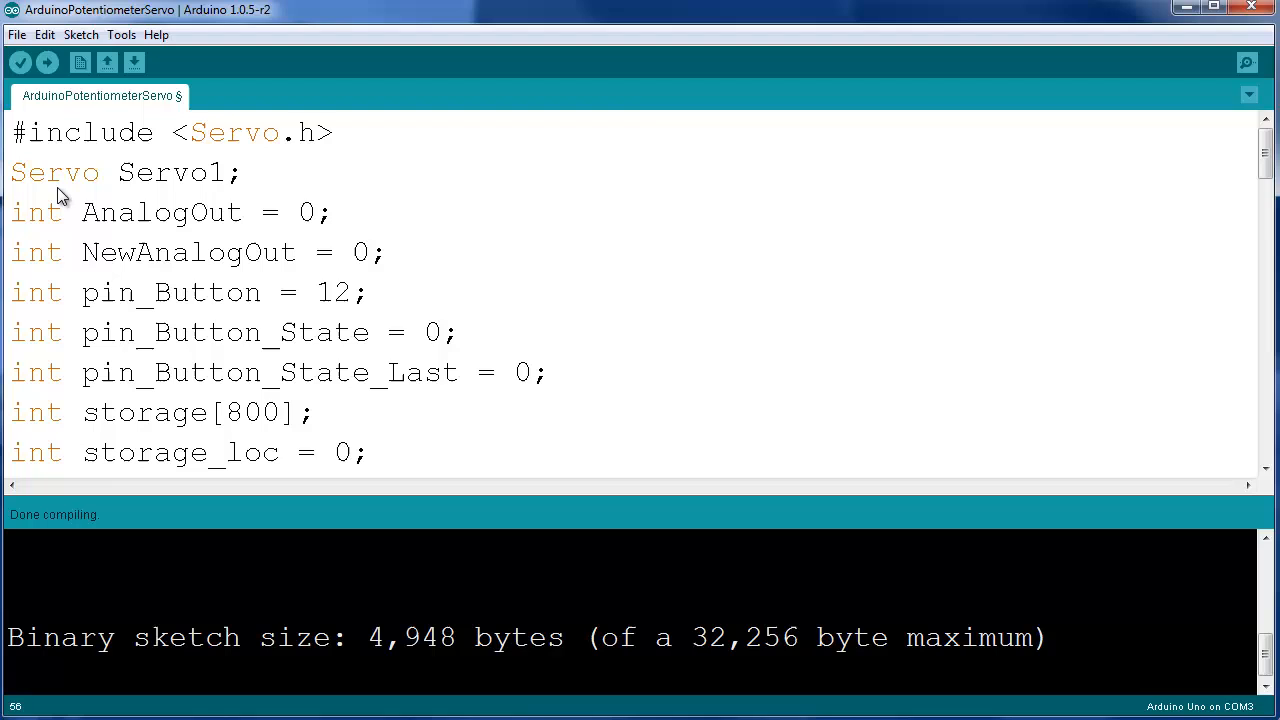
{"action": "mouse_move", "coordinate": [24, 88]}
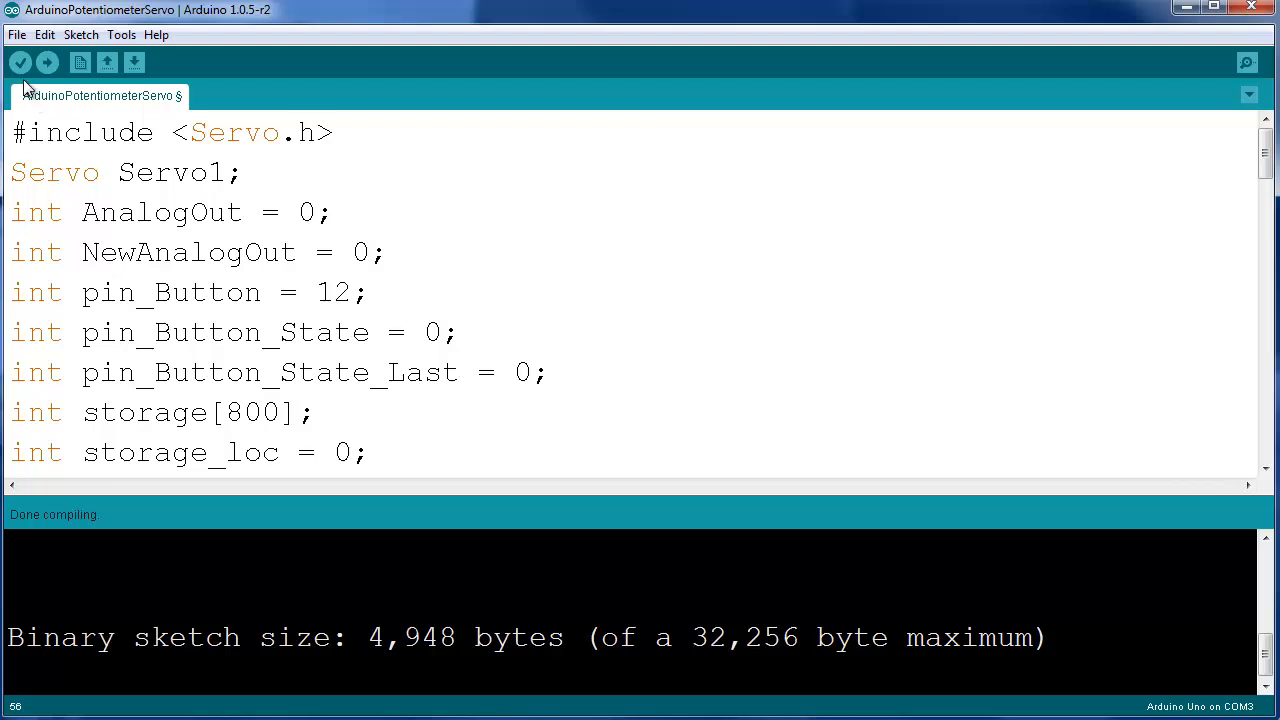
{"action": "mouse_move", "coordinate": [20, 62]}
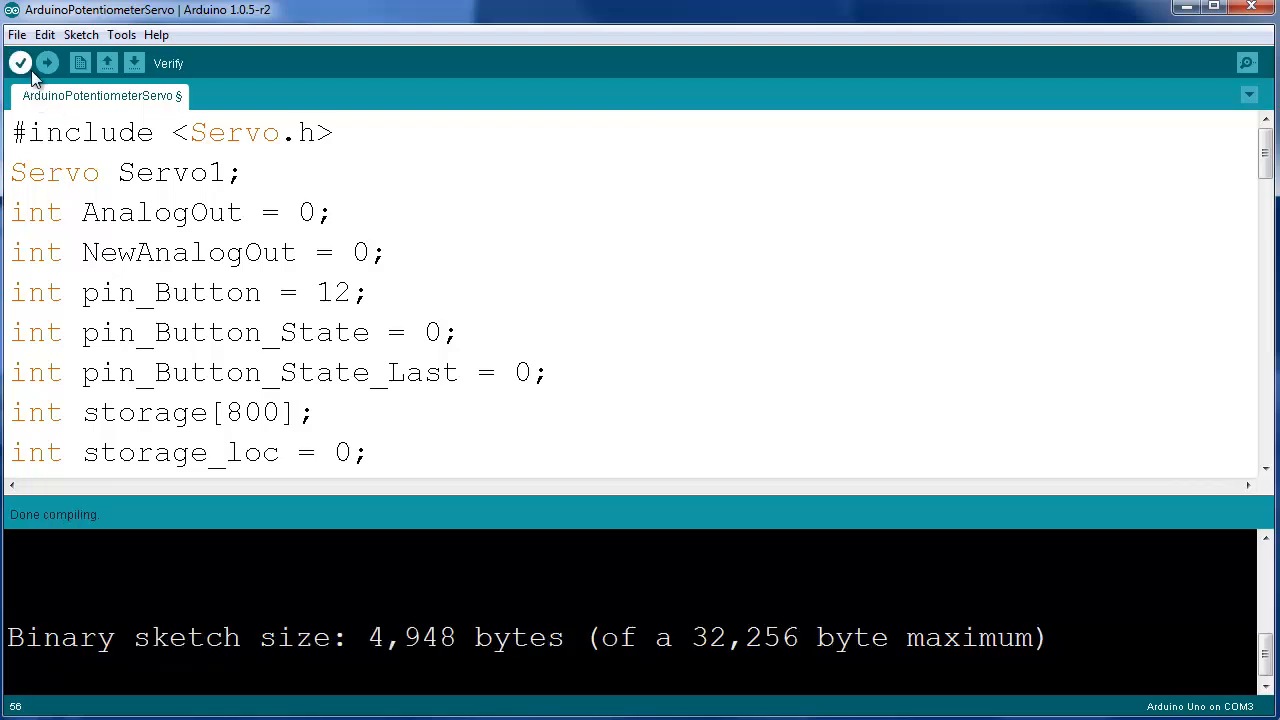
{"action": "mouse_move", "coordinate": [48, 62]}
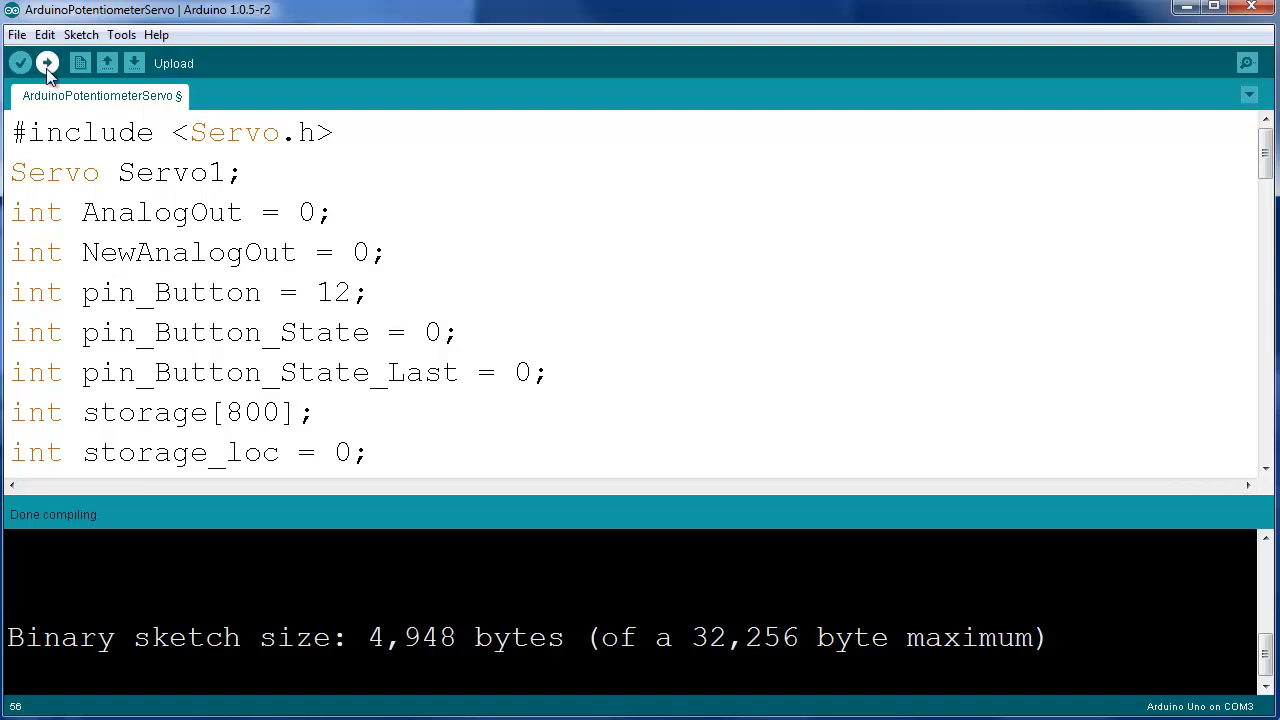